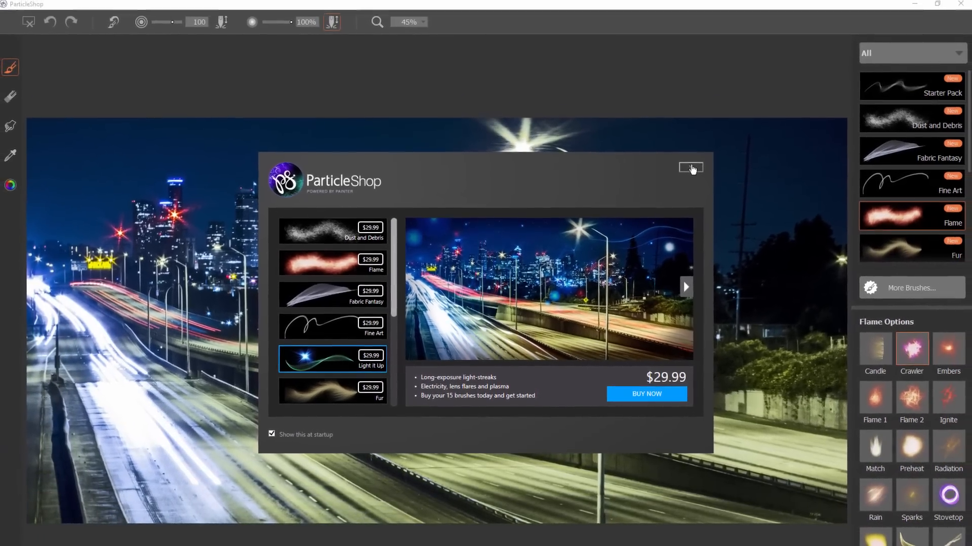
Dismiss the brush-pack welcome window and sample a yellow paint colour from the photo
click(690, 168)
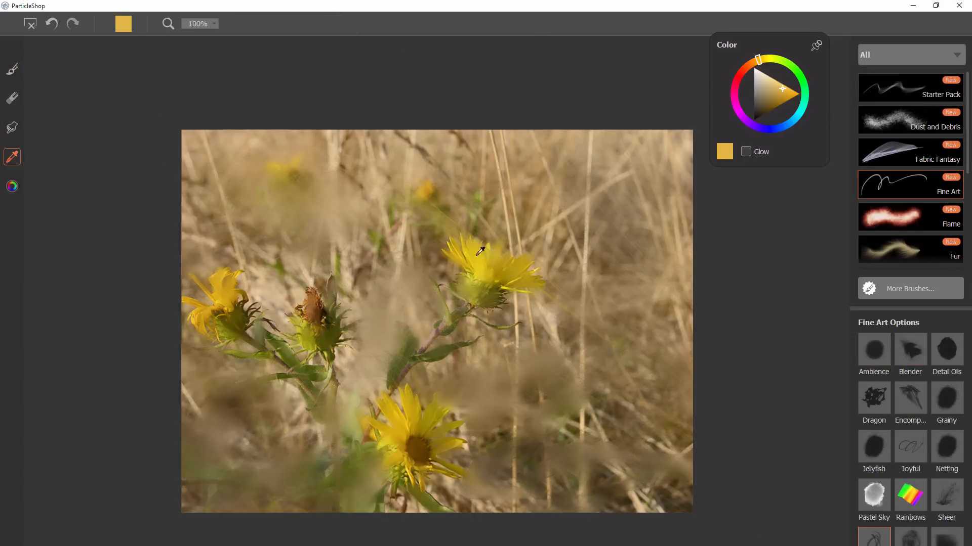
click(12, 69)
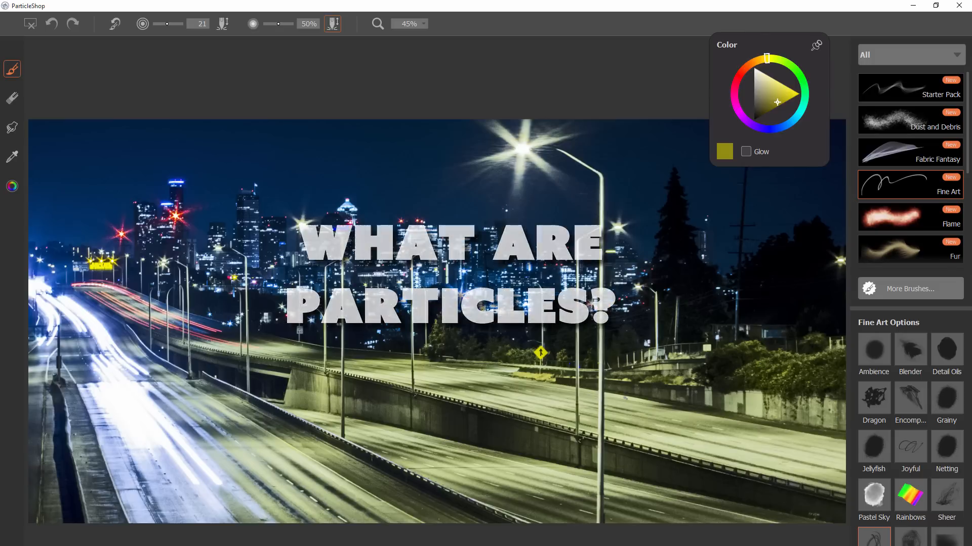
Choose the Flame library's Flame 1 brush with orange glow and sweep flame strands across the road lanes
click(911, 216)
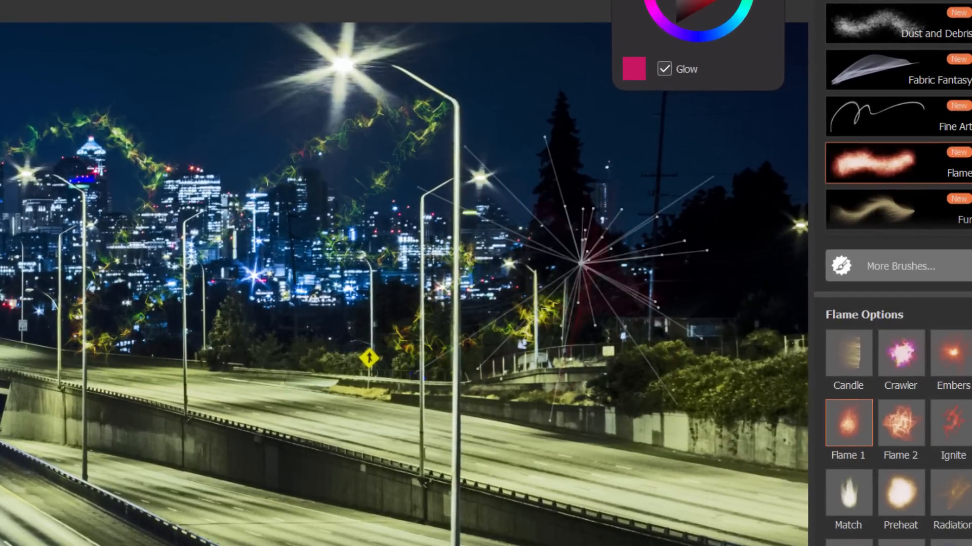
click(580, 266)
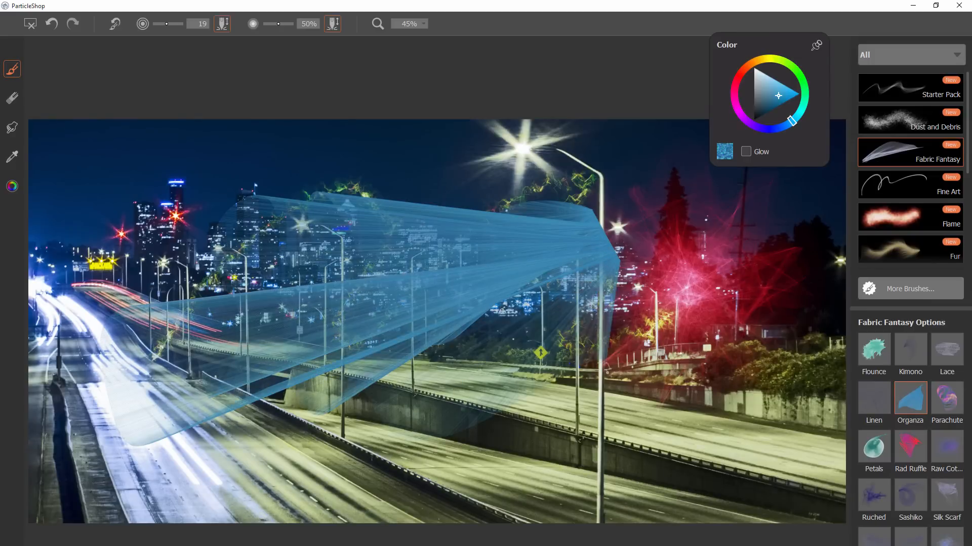
click(910, 119)
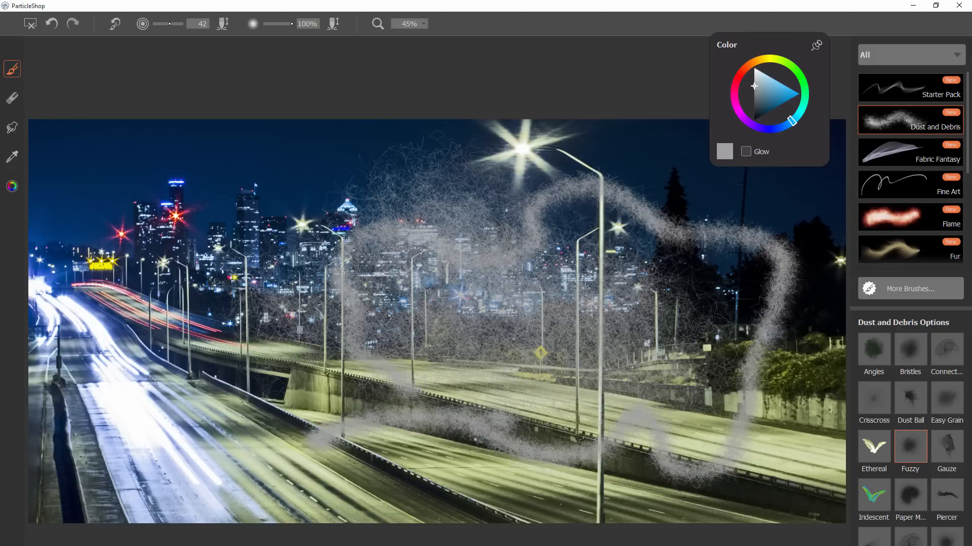
click(911, 217)
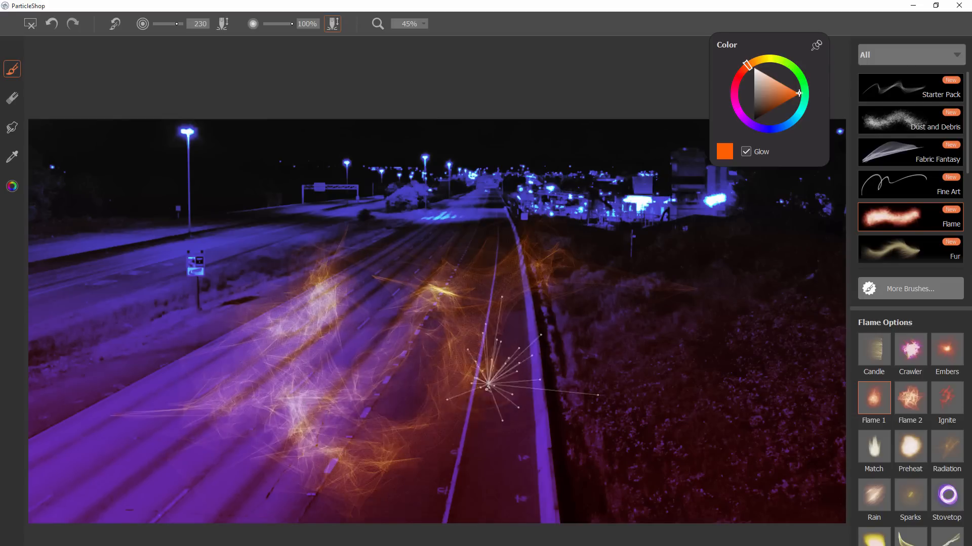
drag(502, 391, 539, 341)
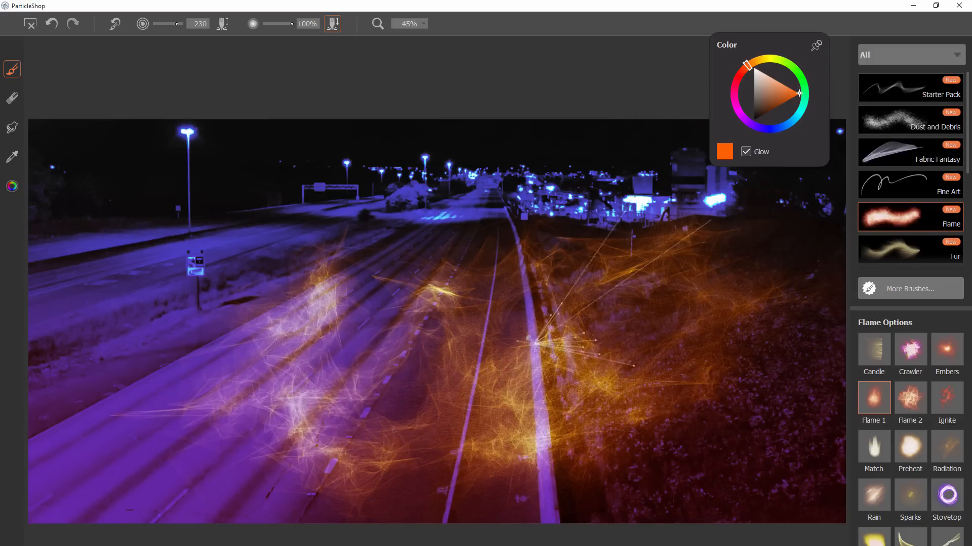
click(246, 254)
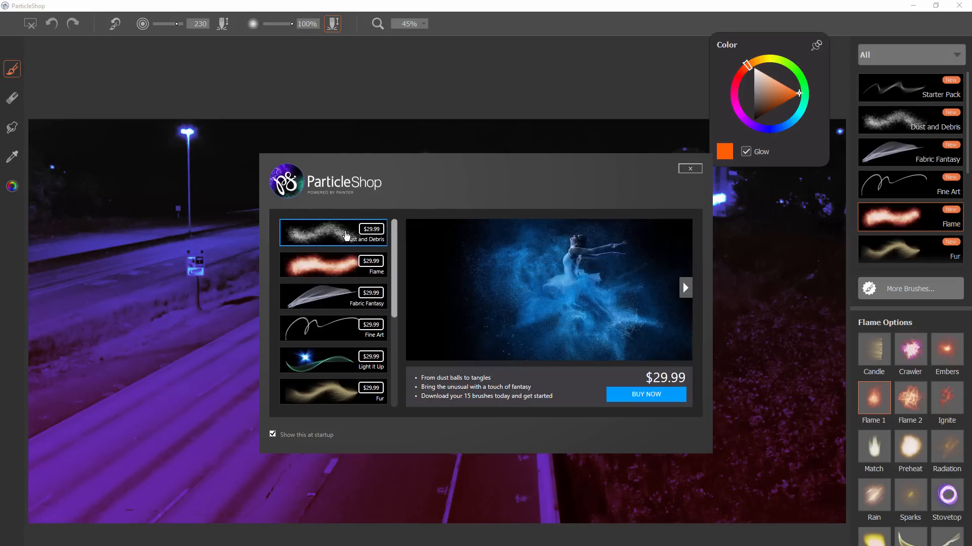
mouse_move(385, 256)
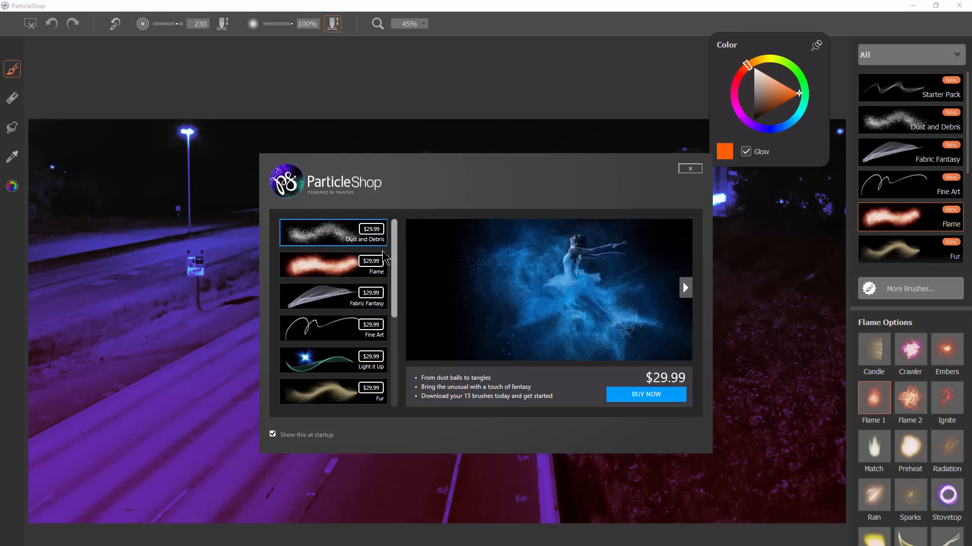
Preview the Dust and Debris pack, close the welcome window and switch to the Flame brush library
click(332, 265)
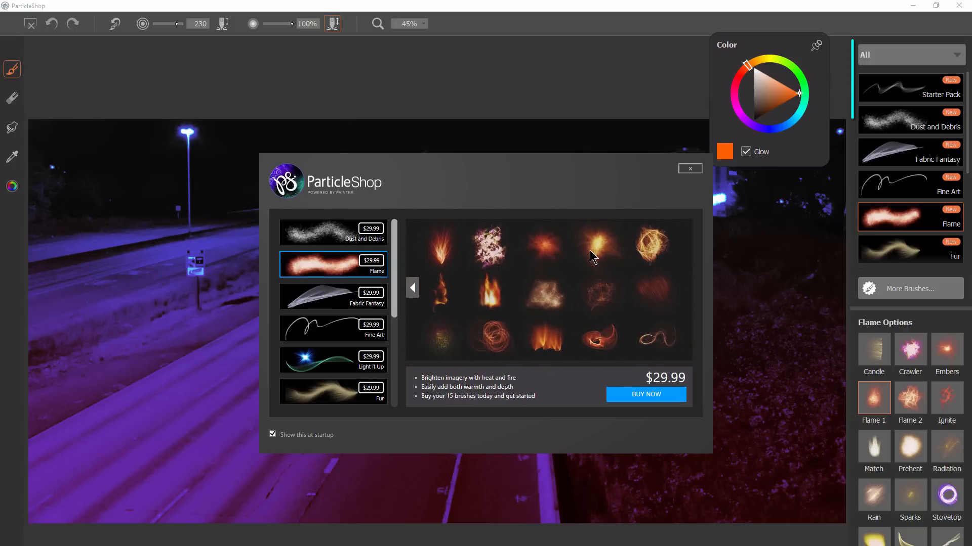
click(690, 168)
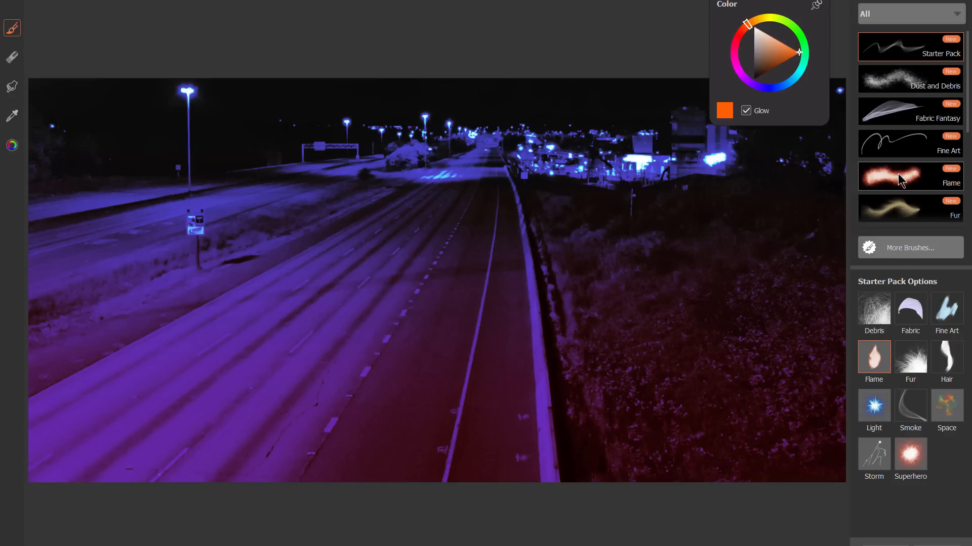
click(911, 176)
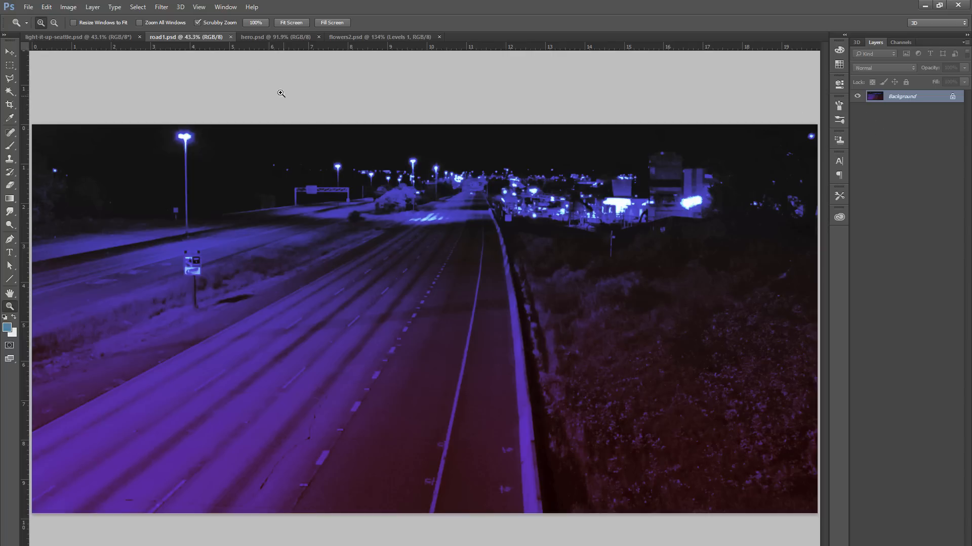
Launch ParticleShop from Filter > Painter and untick 'Show this at startup' on its welcome window
click(171, 6)
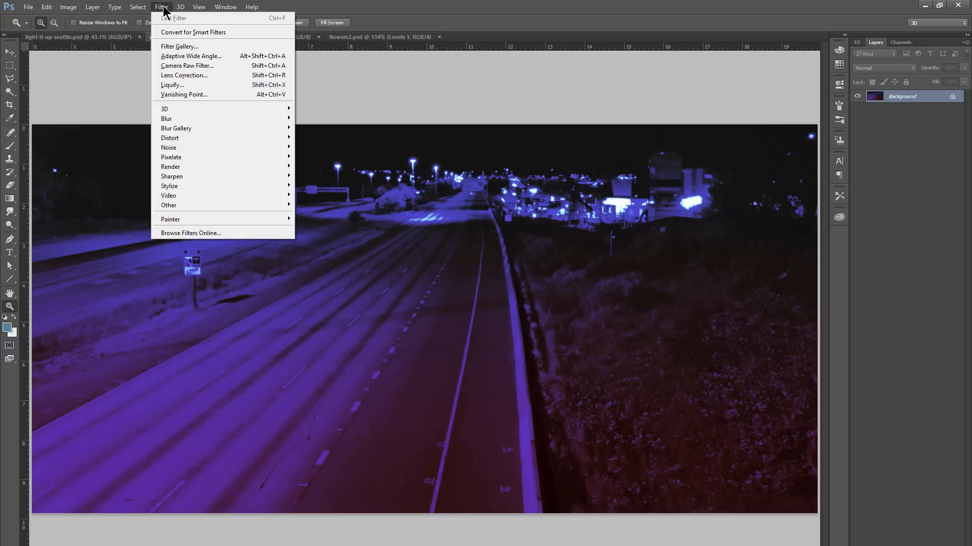
mouse_move(170, 218)
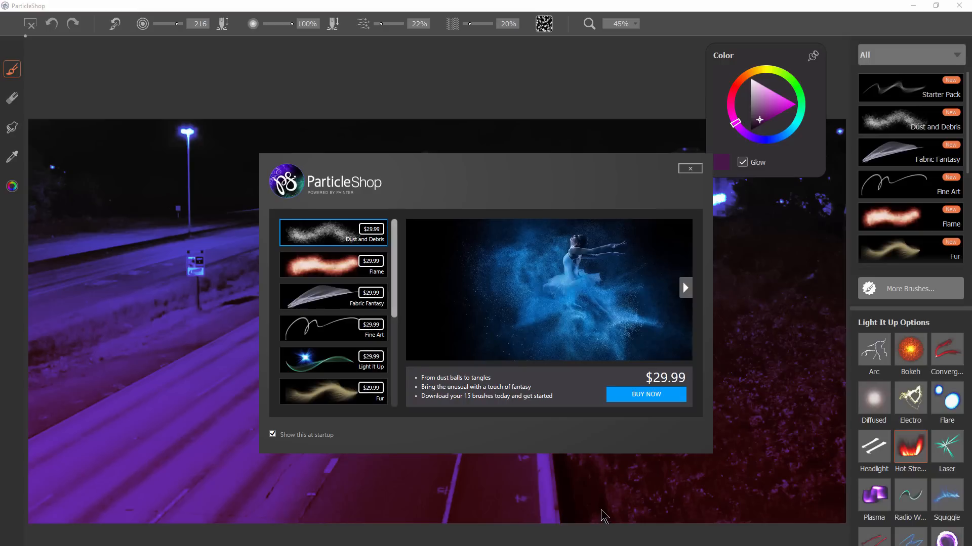
mouse_move(676, 282)
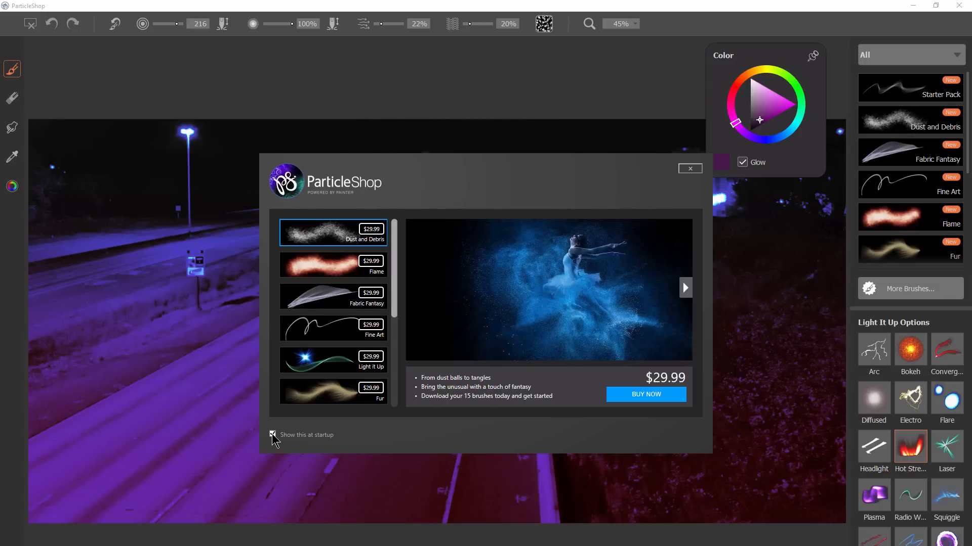
click(273, 435)
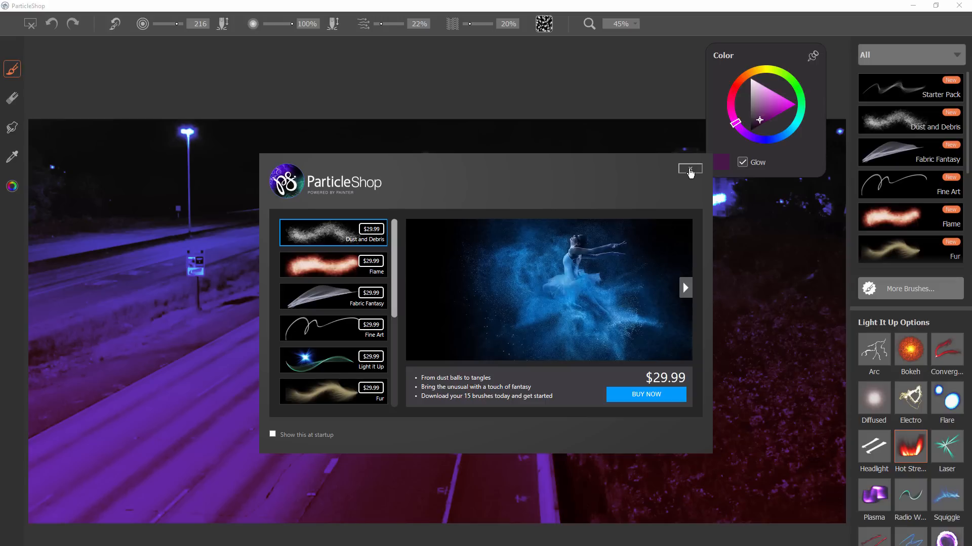
Close the welcome window and save the painted Hot Streak trails back to the Photoshop image
click(691, 170)
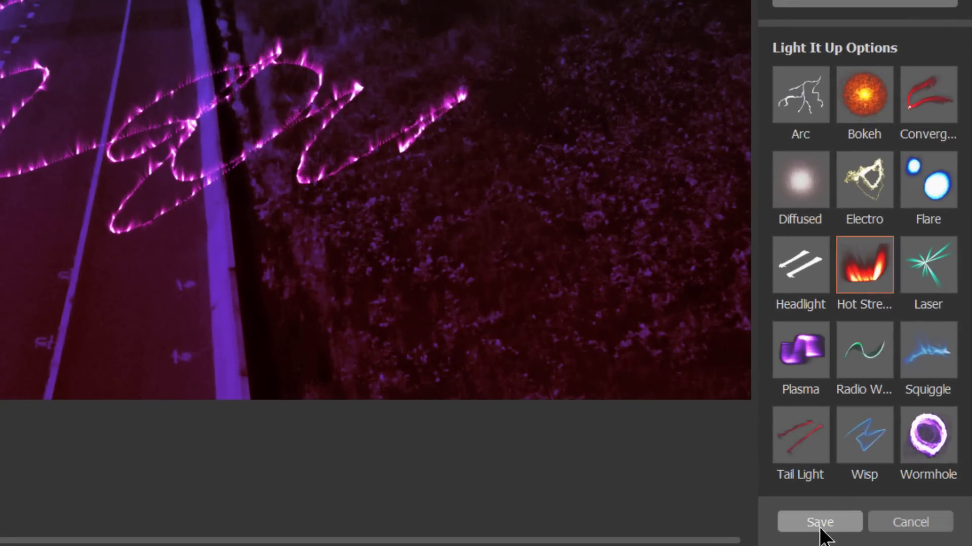
click(820, 522)
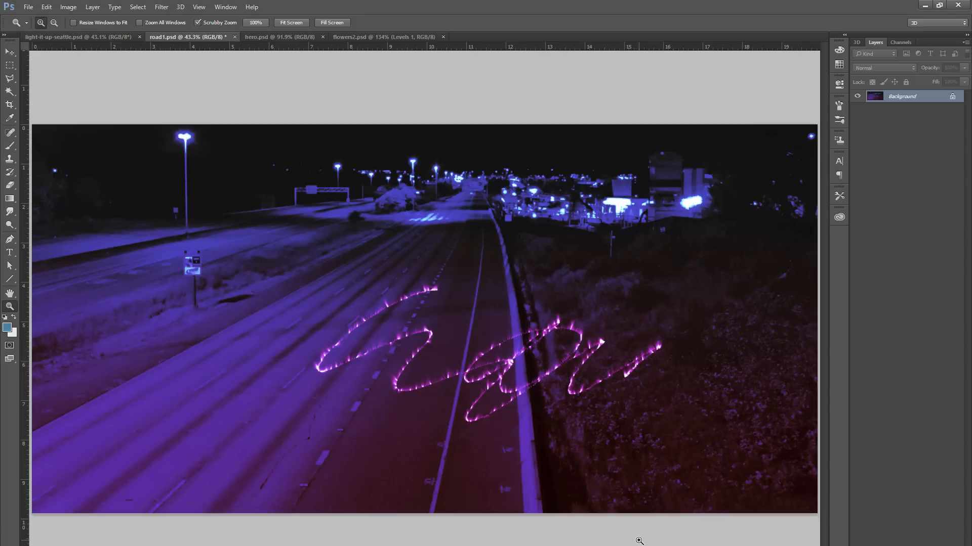
mouse_move(605, 391)
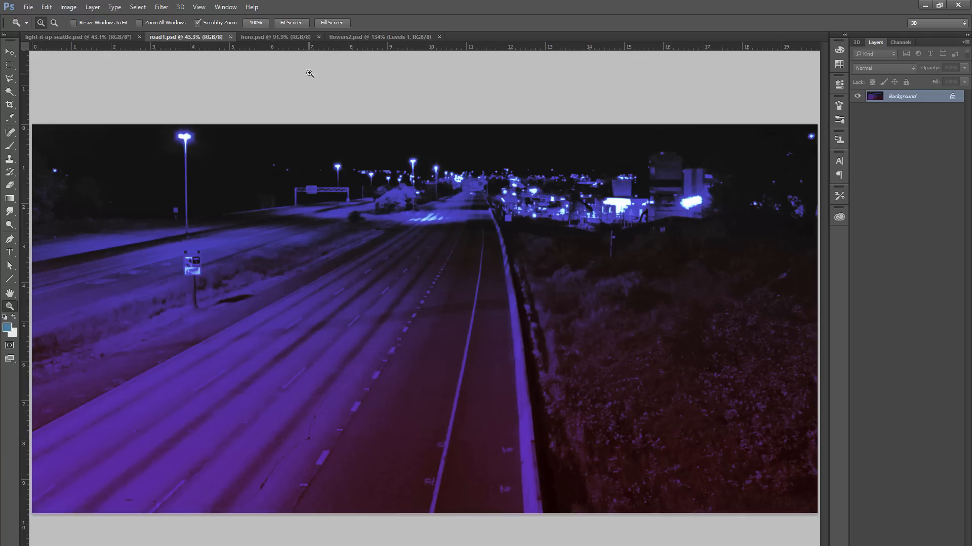
Reopen the road photo in ParticleShop via Filter > Painter and pick up a deep purple colour
click(162, 7)
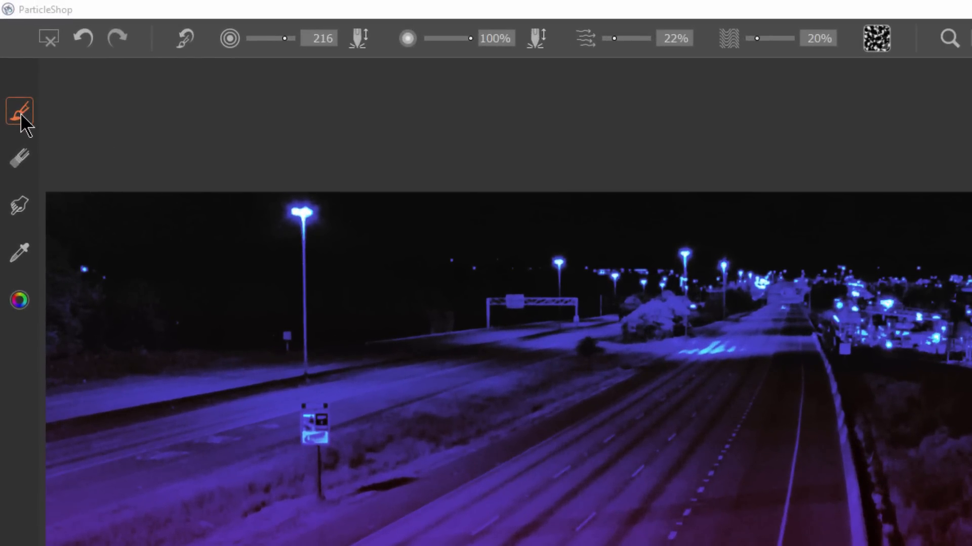
drag(353, 354, 501, 508)
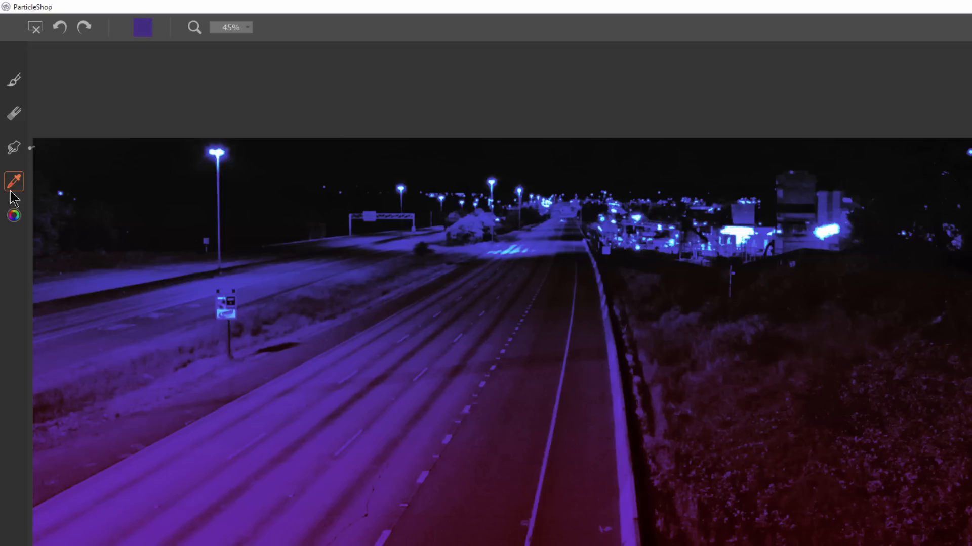
Sample from the photo, swing the hue ring to red and turn on Glow for the paint colour
click(13, 216)
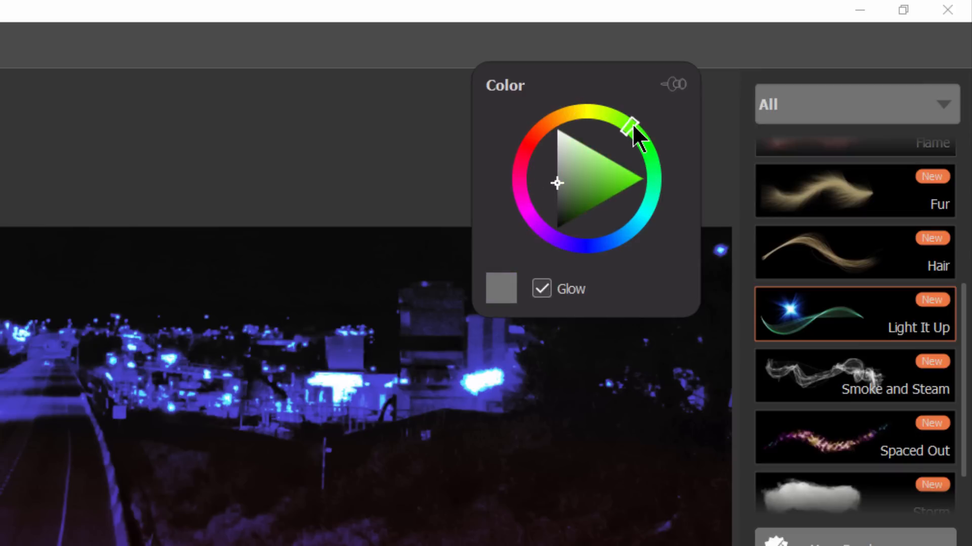
drag(630, 131, 533, 181)
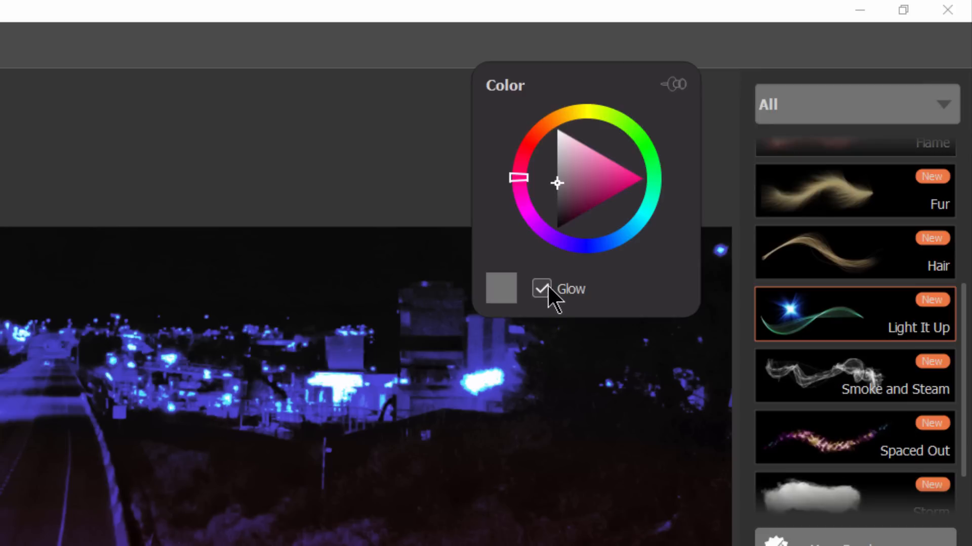
click(541, 290)
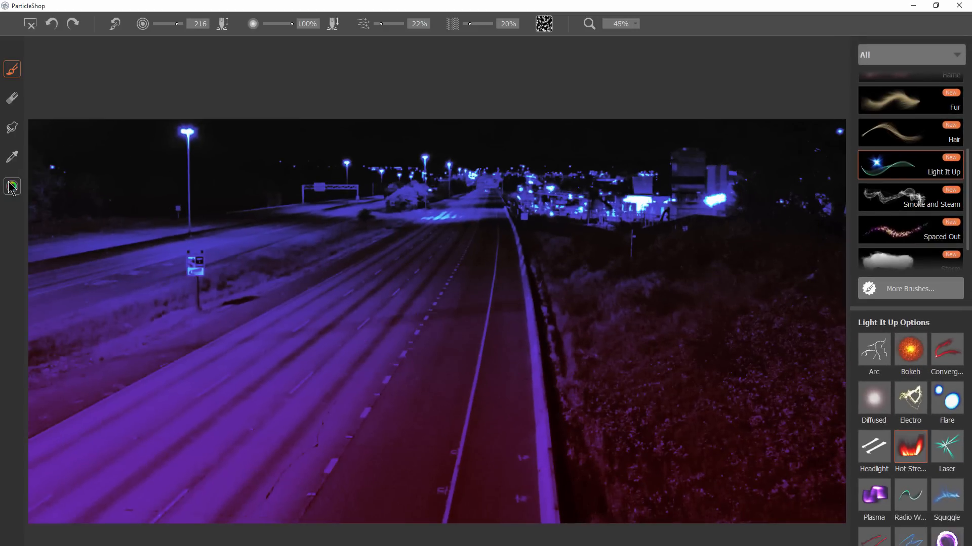
Set a burnt-orange glow colour and paint Hot Streak ribbons across the lanes and verge
click(12, 186)
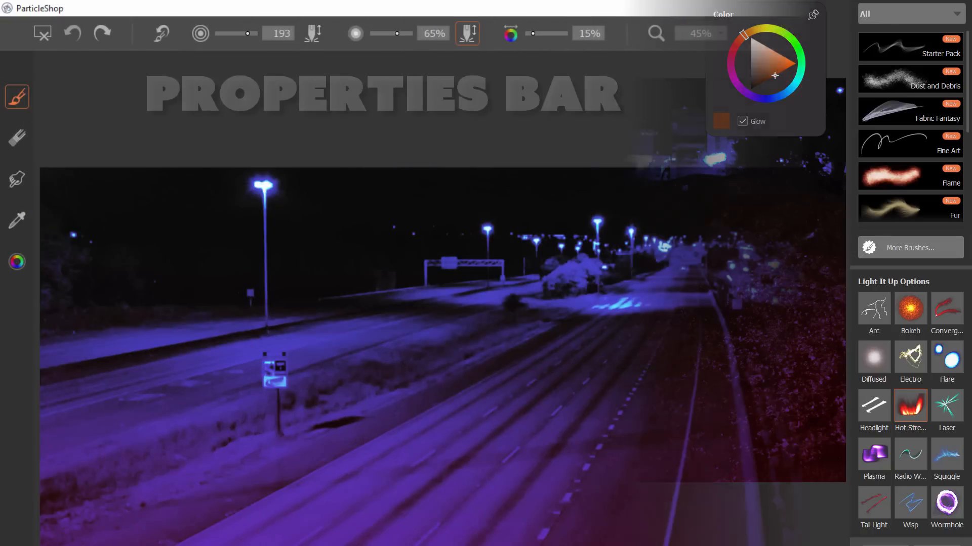
click(41, 35)
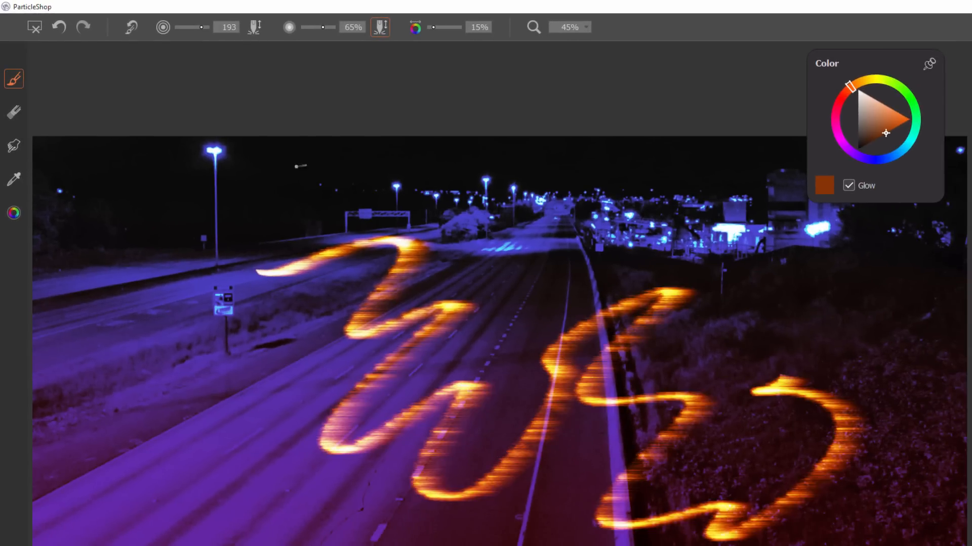
Revert to the last saved version, confirming the discard of the orange ribbons
click(32, 27)
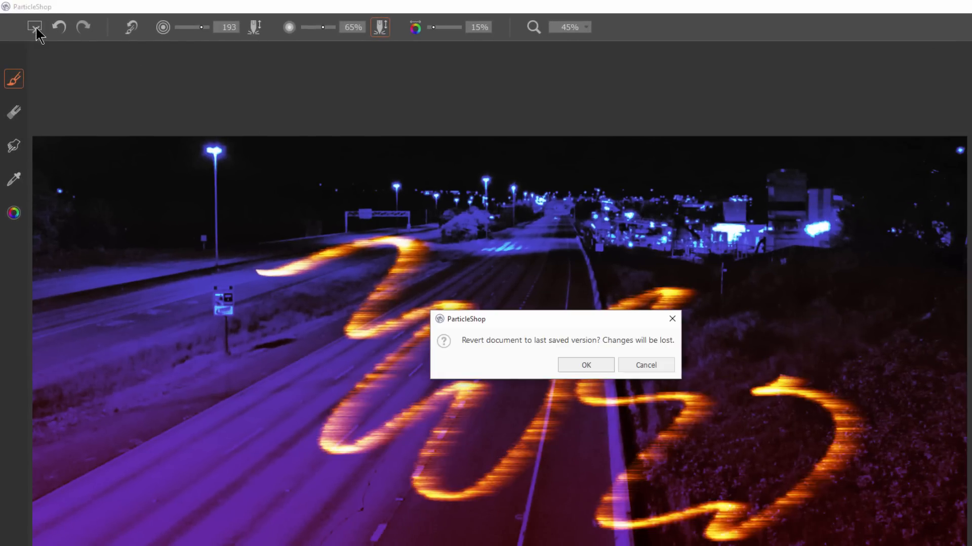
click(585, 364)
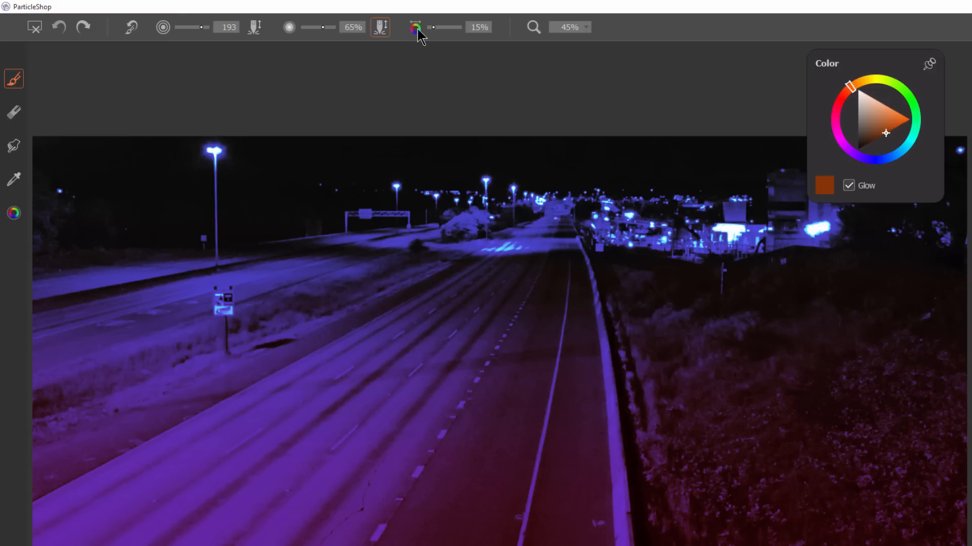
mouse_move(480, 34)
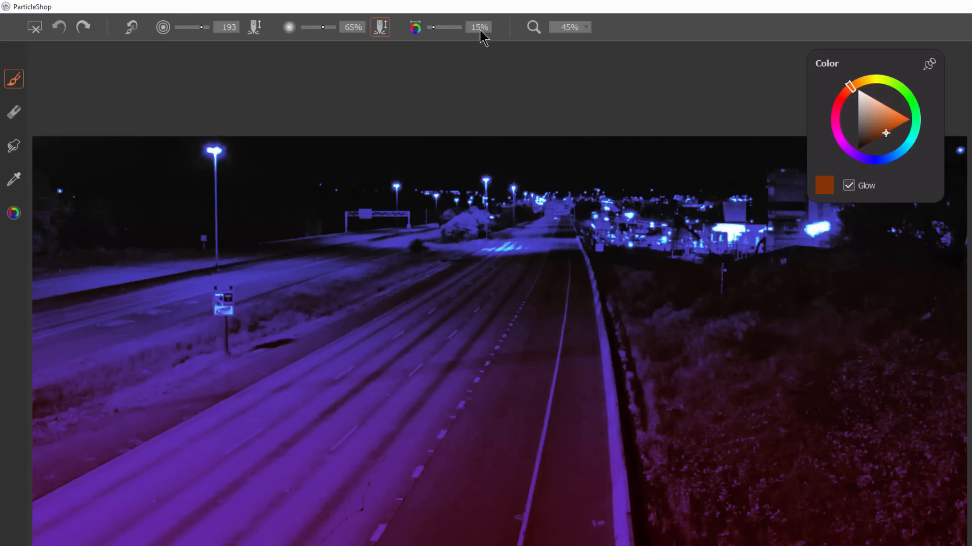
mouse_move(325, 31)
text(65)
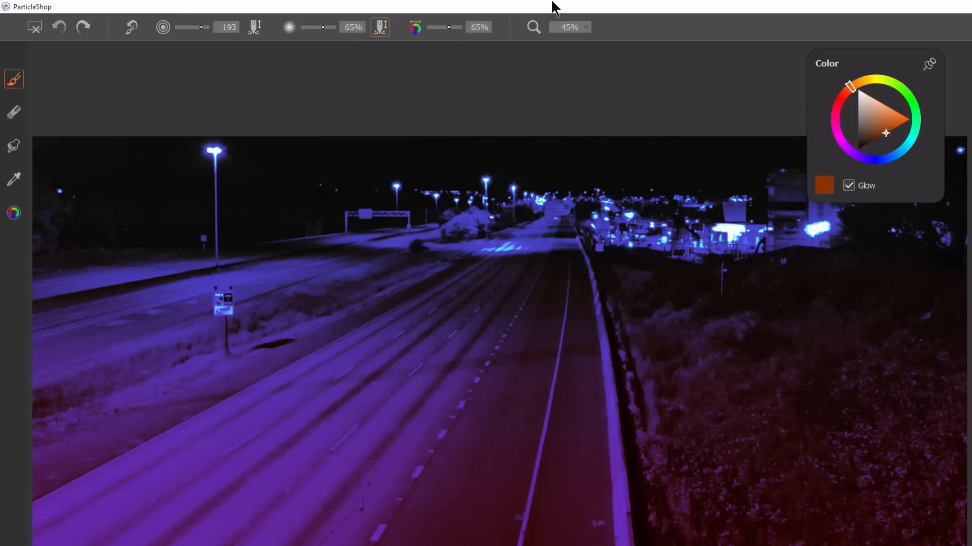
Lower brush Size to 17 and Opacity to 48%, then stroke across the highway
drag(202, 26, 184, 26)
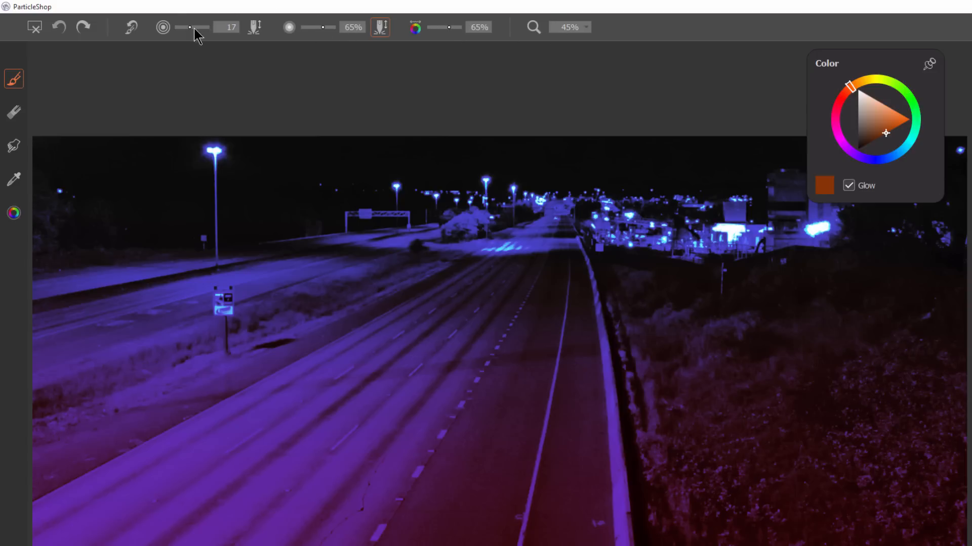
drag(321, 27, 301, 26)
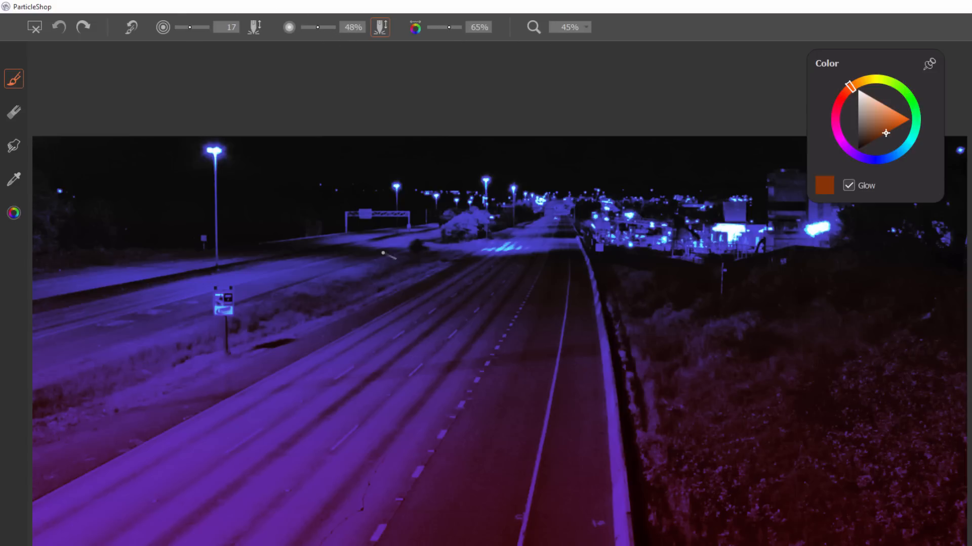
drag(396, 303, 563, 471)
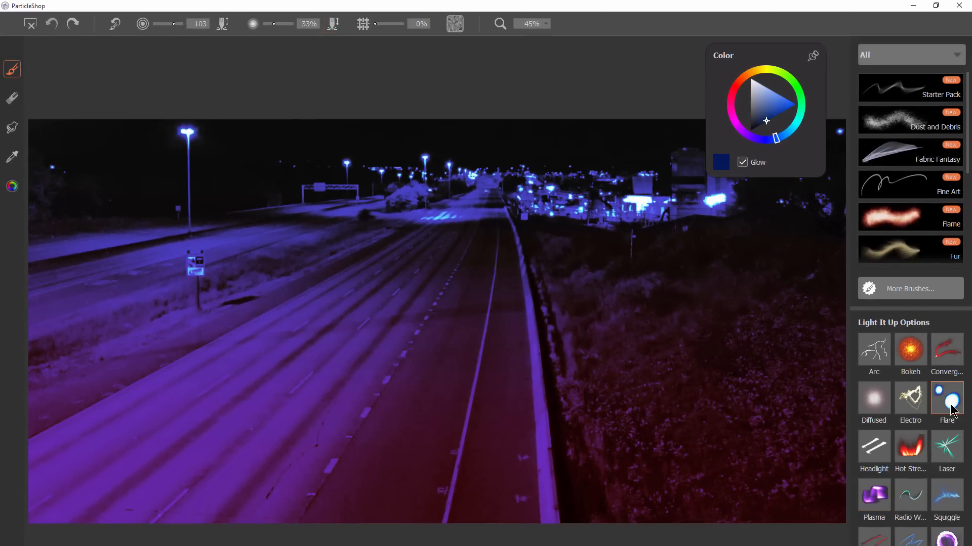
With the Flare brush at 24% grain, place a large blue flare above the sign gantry
click(576, 149)
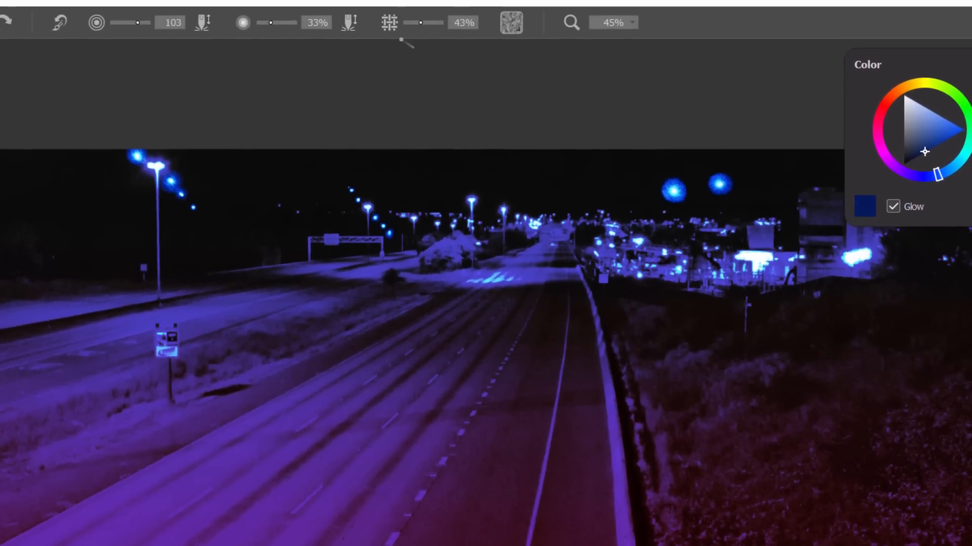
mouse_move(394, 36)
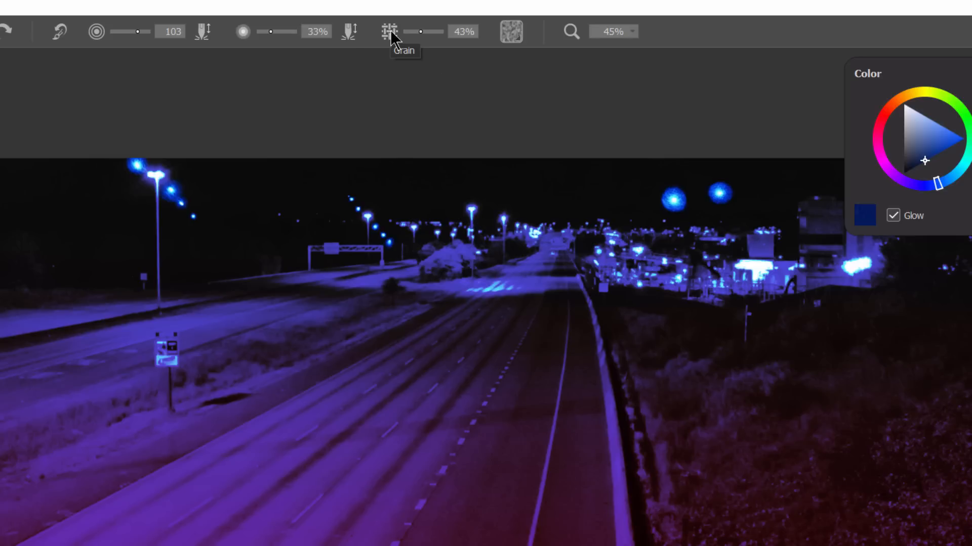
drag(421, 31, 438, 31)
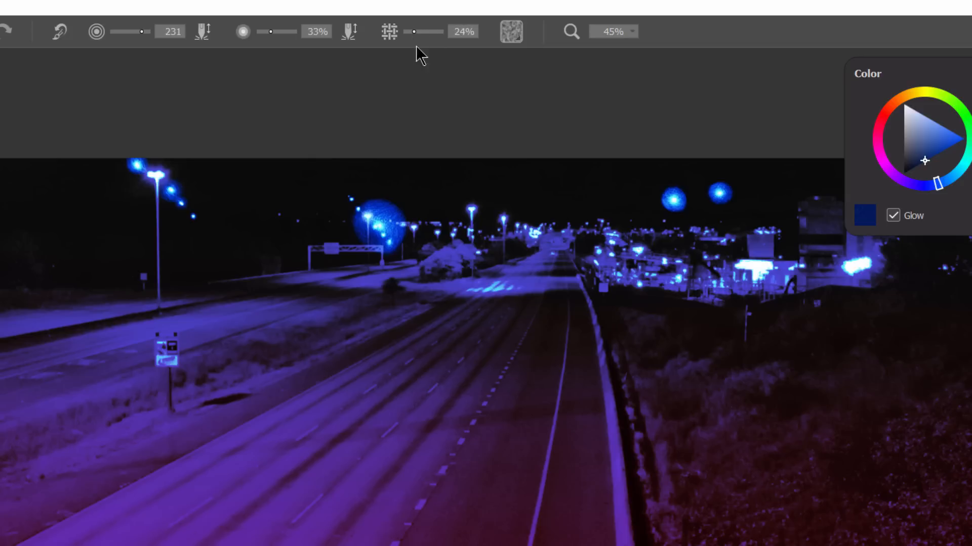
click(427, 204)
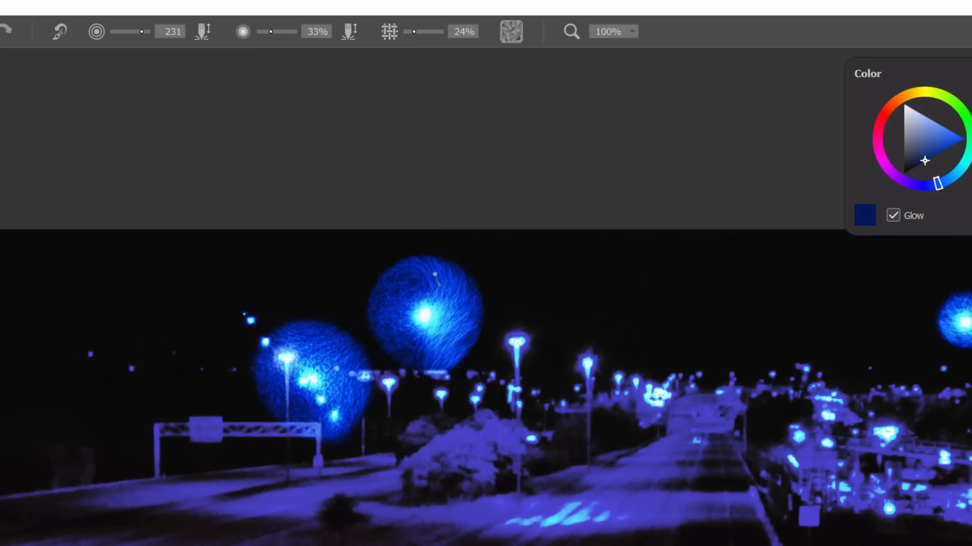
Give the Flare brush the Contrasty Random Cracks paper texture
click(513, 30)
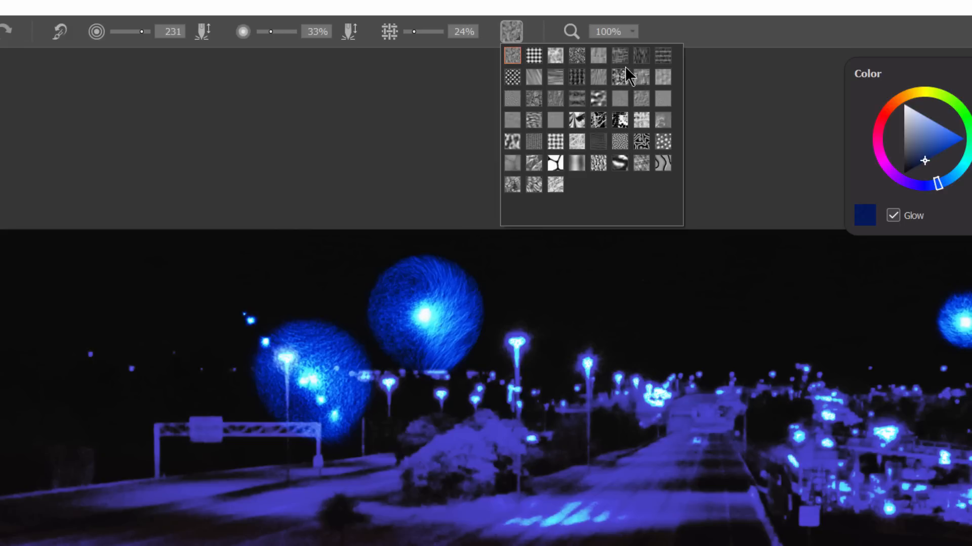
mouse_move(581, 83)
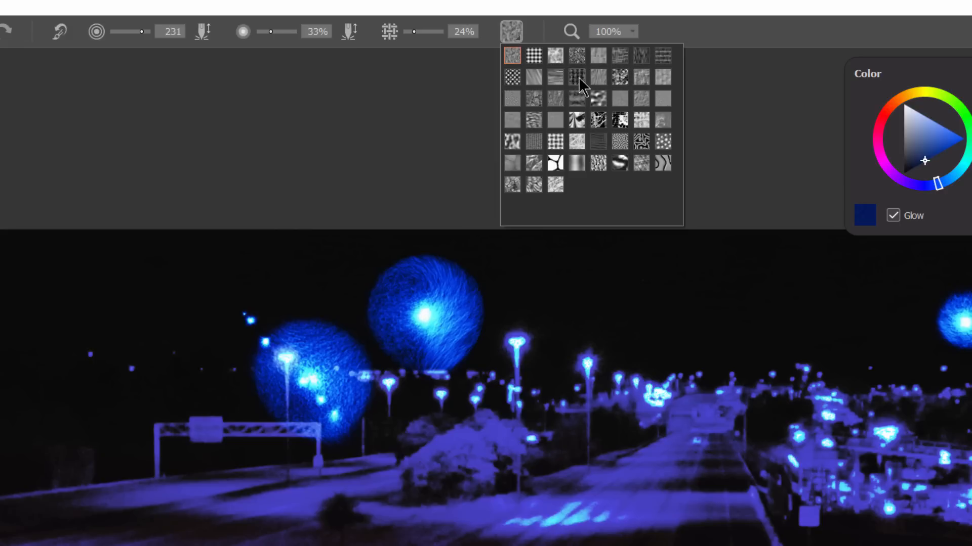
mouse_move(519, 100)
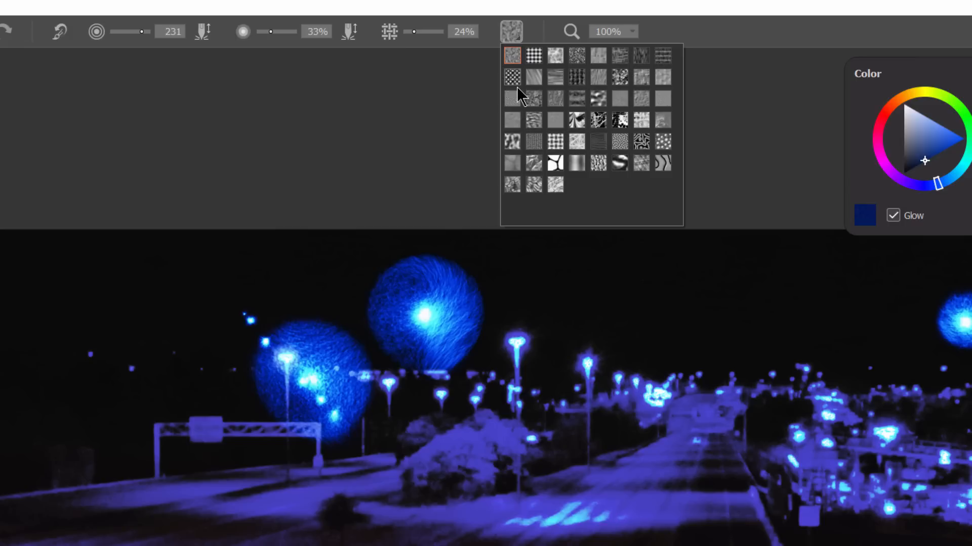
mouse_move(556, 167)
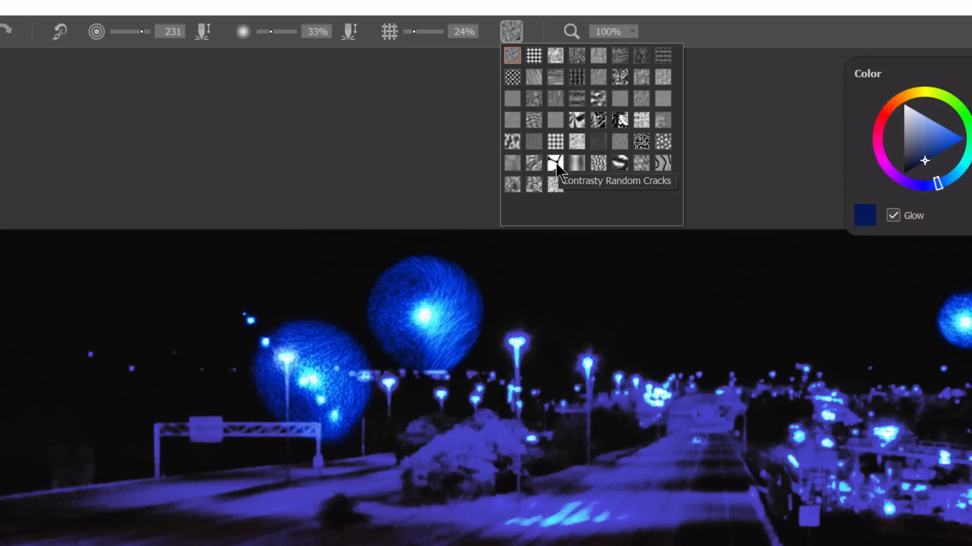
click(555, 164)
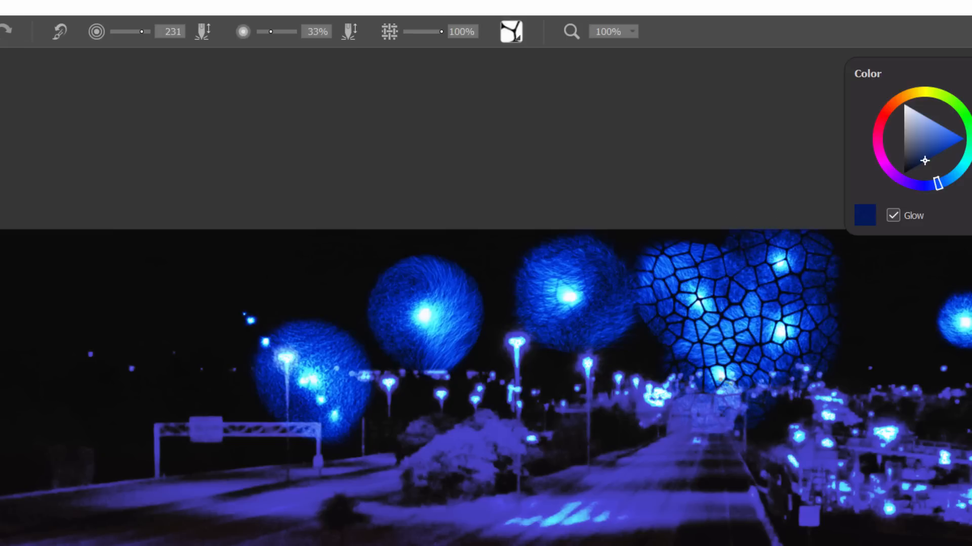
mouse_move(638, 30)
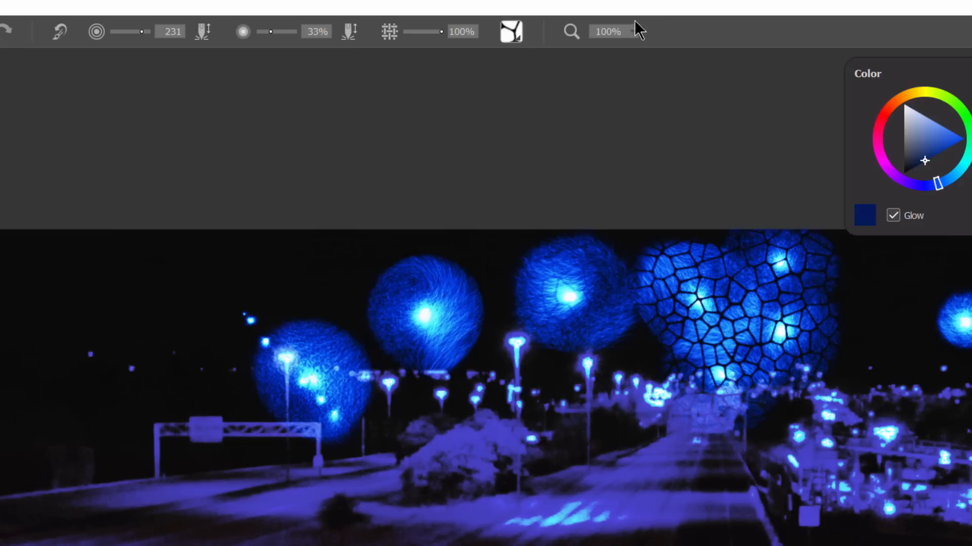
Fit the image in view and place three cracked blue orbs over the highway lanes and median
click(631, 32)
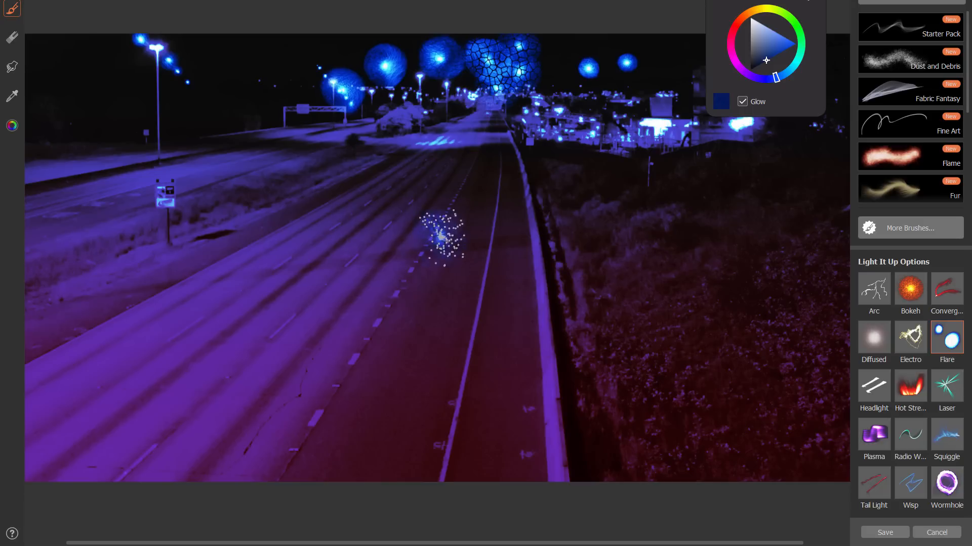
click(437, 243)
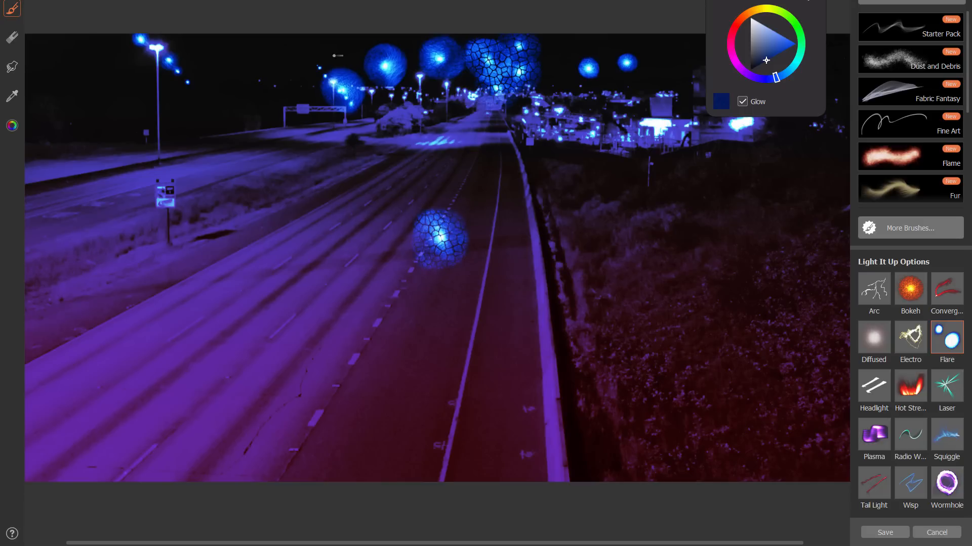
click(516, 255)
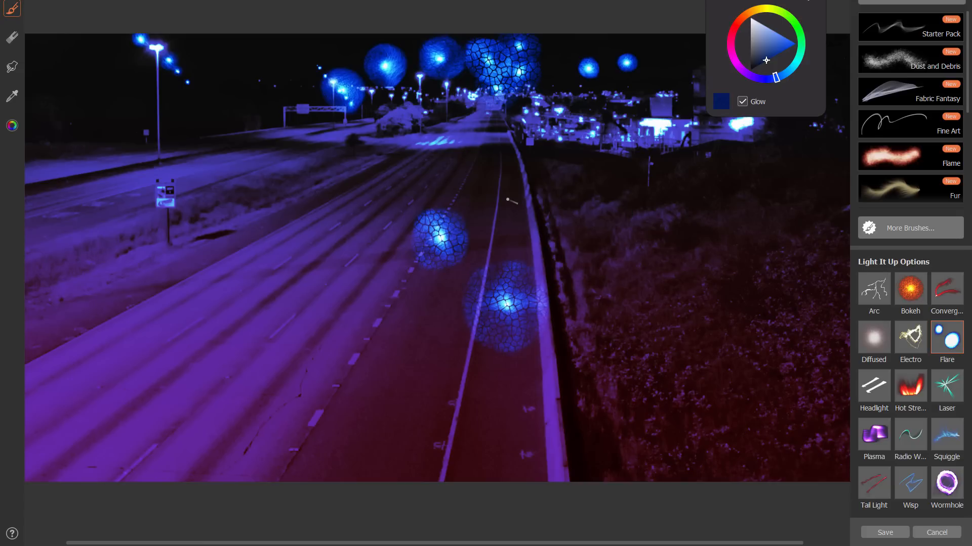
click(513, 200)
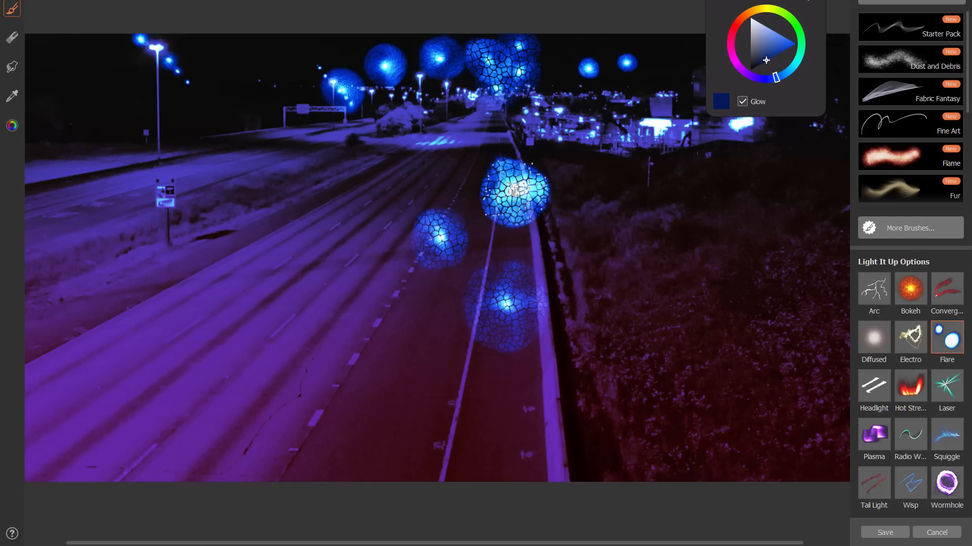
click(910, 60)
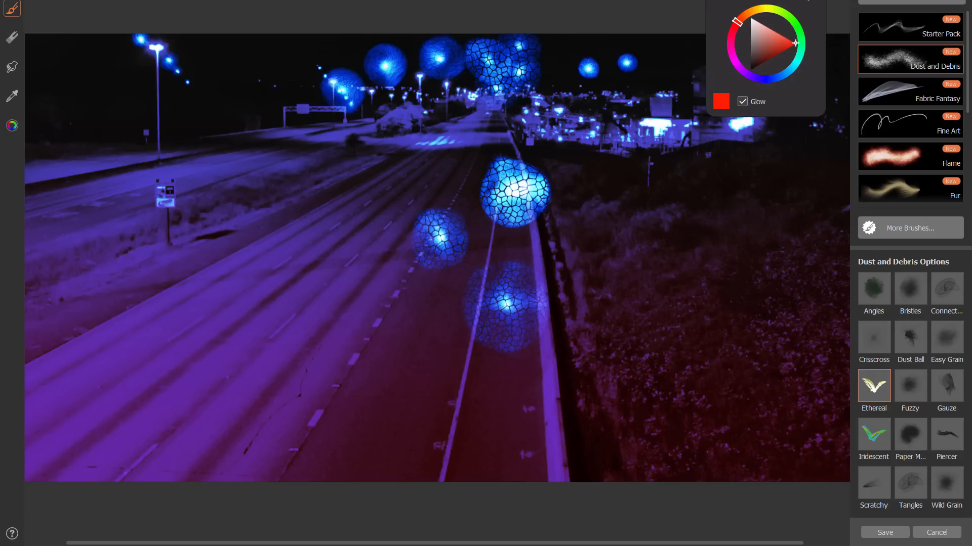
mouse_move(876, 394)
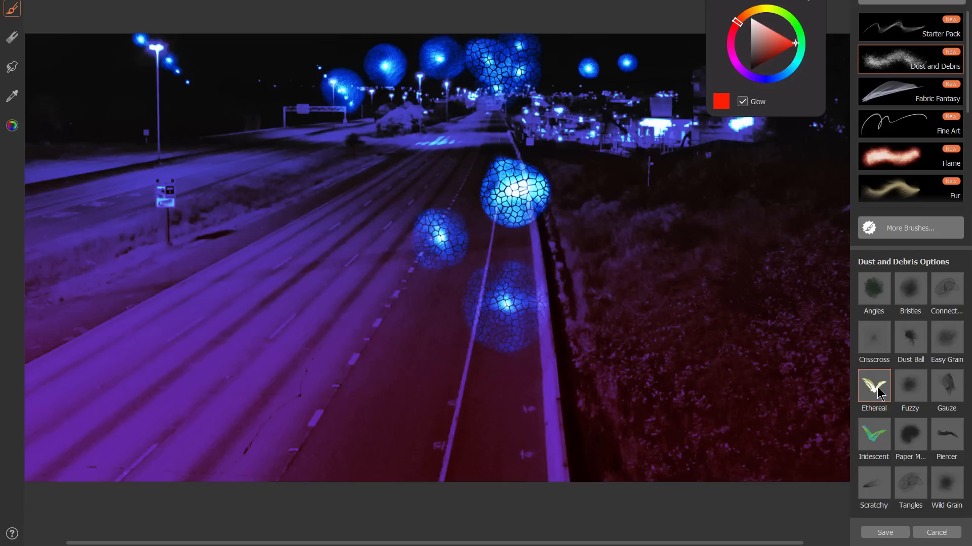
mouse_move(881, 394)
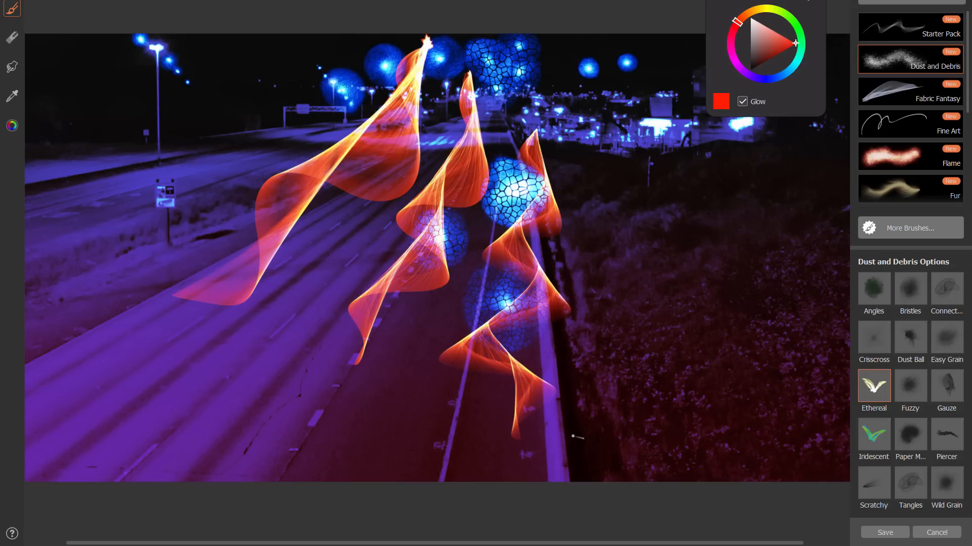
mouse_move(929, 144)
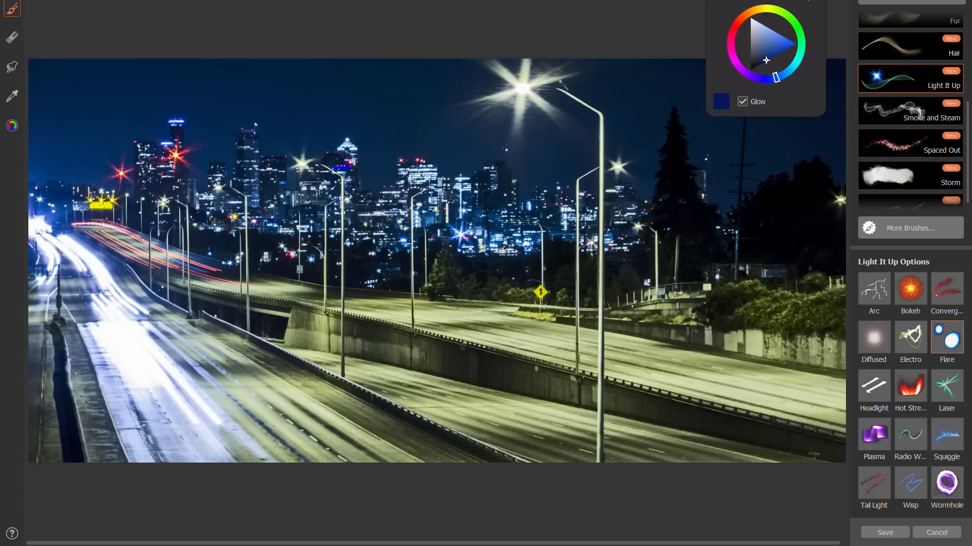
mouse_move(941, 517)
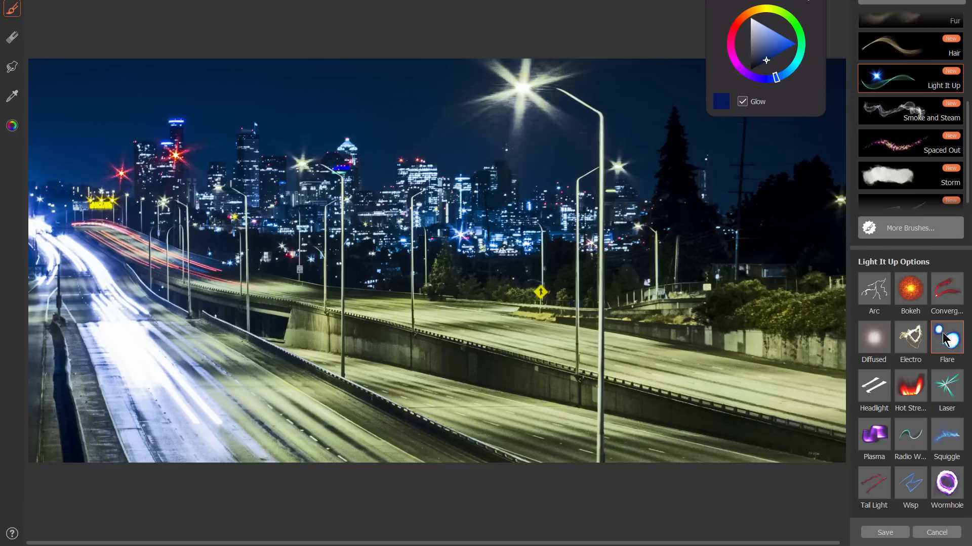
With the Flare brush, paint two cracked blue orbs side by side in the sky above the city
click(391, 104)
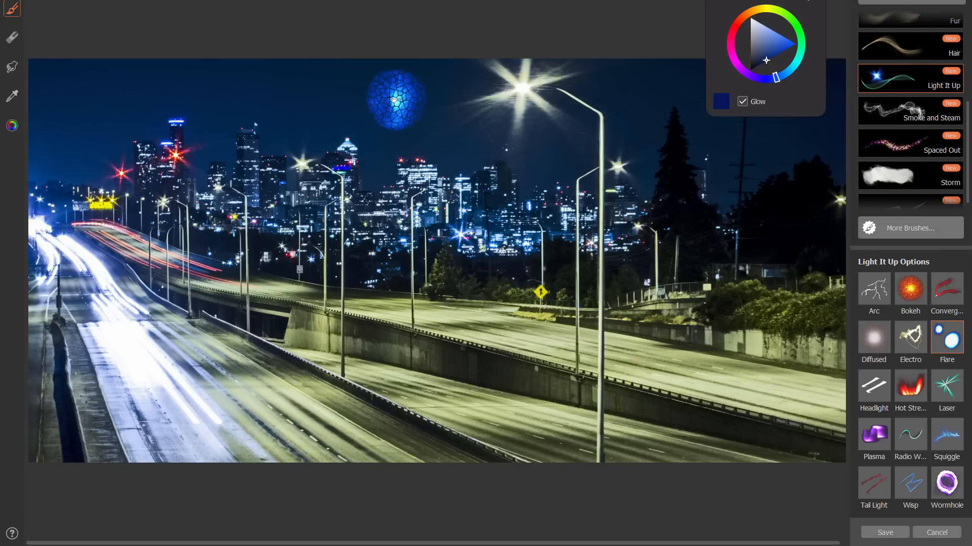
click(322, 100)
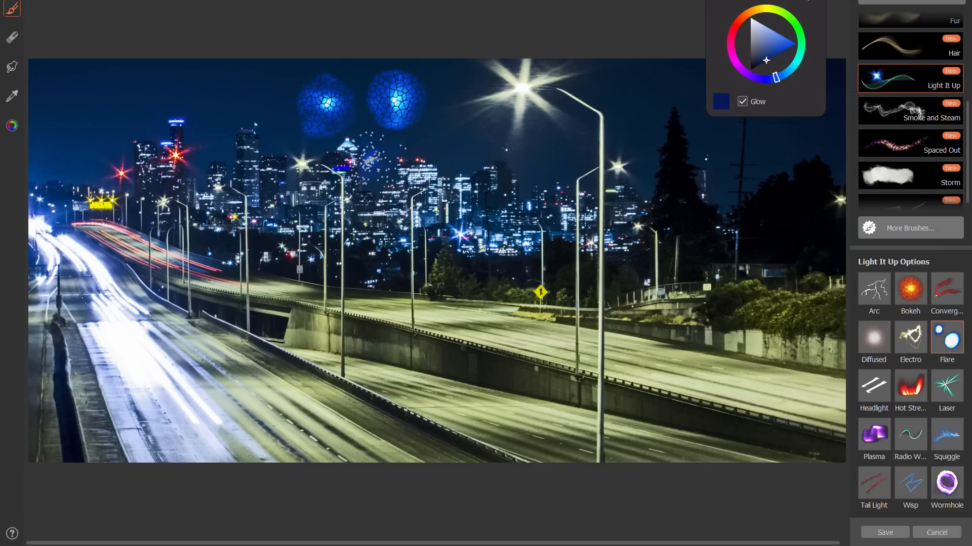
click(456, 138)
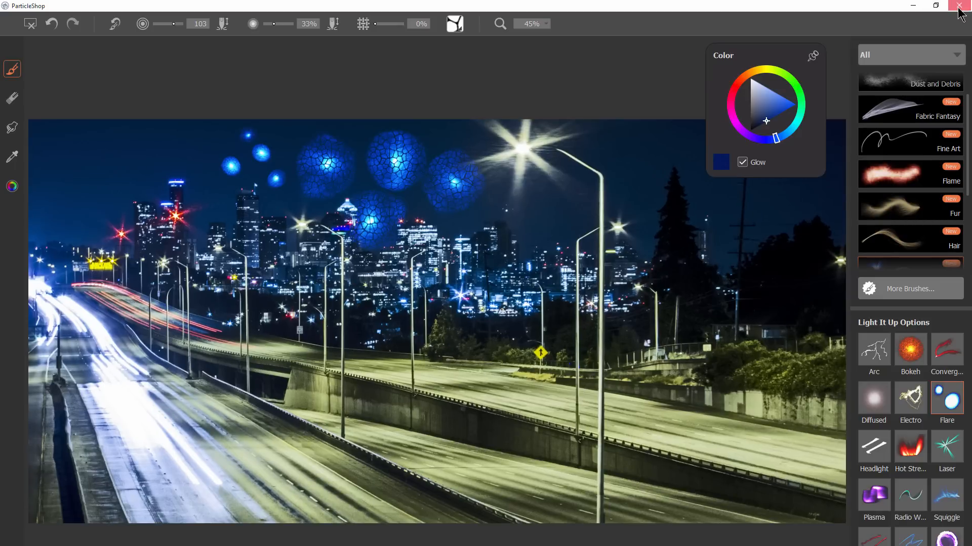
Close the plugin discarding the painted flares, then reach for Photoshop's filter menu
click(958, 5)
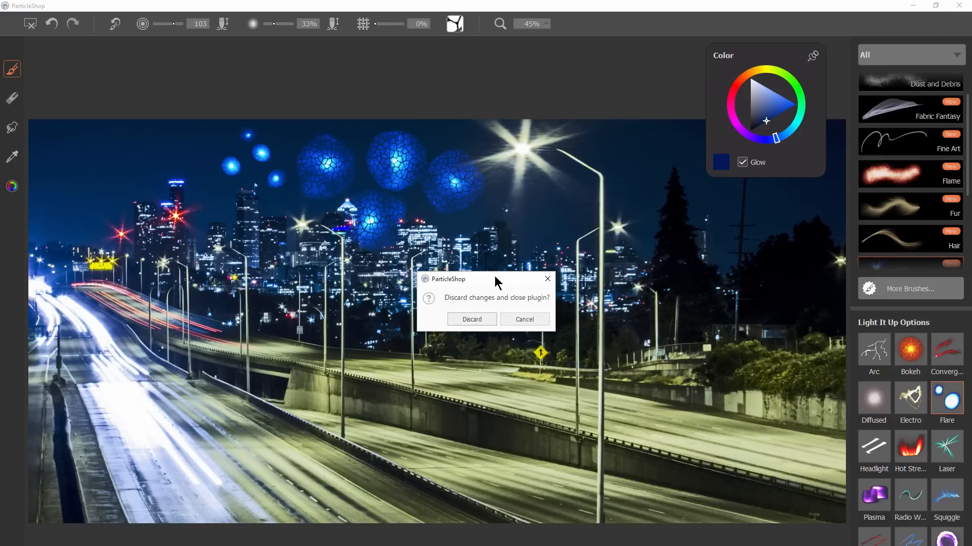
click(471, 318)
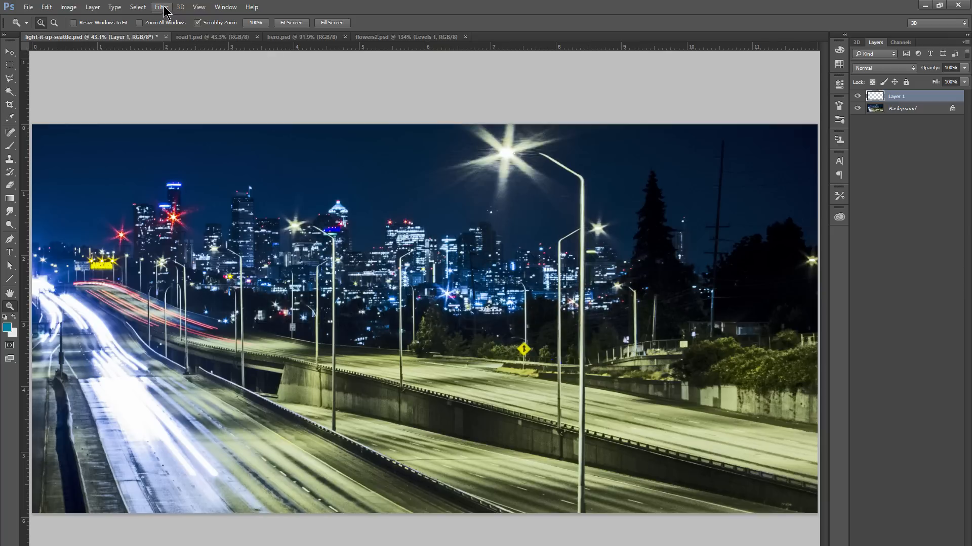
click(162, 7)
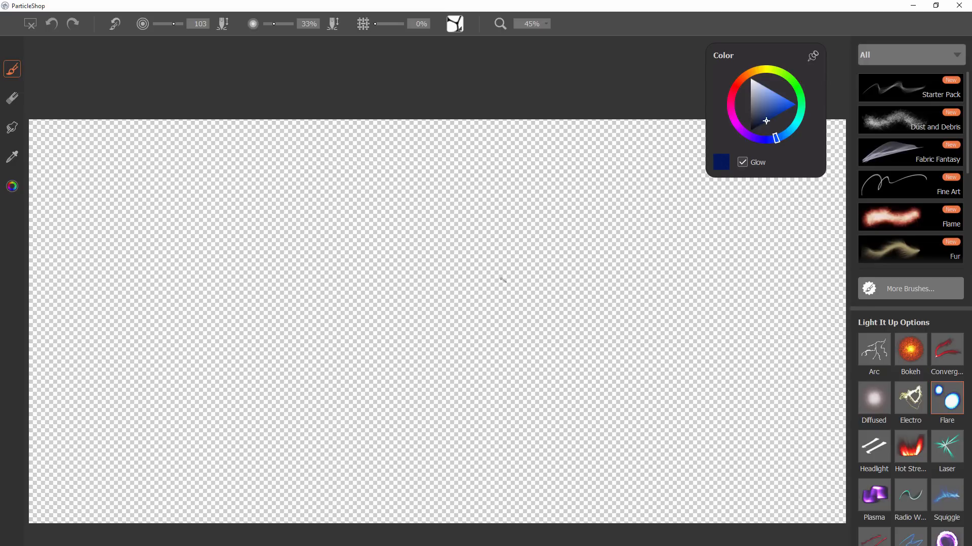
mouse_move(611, 251)
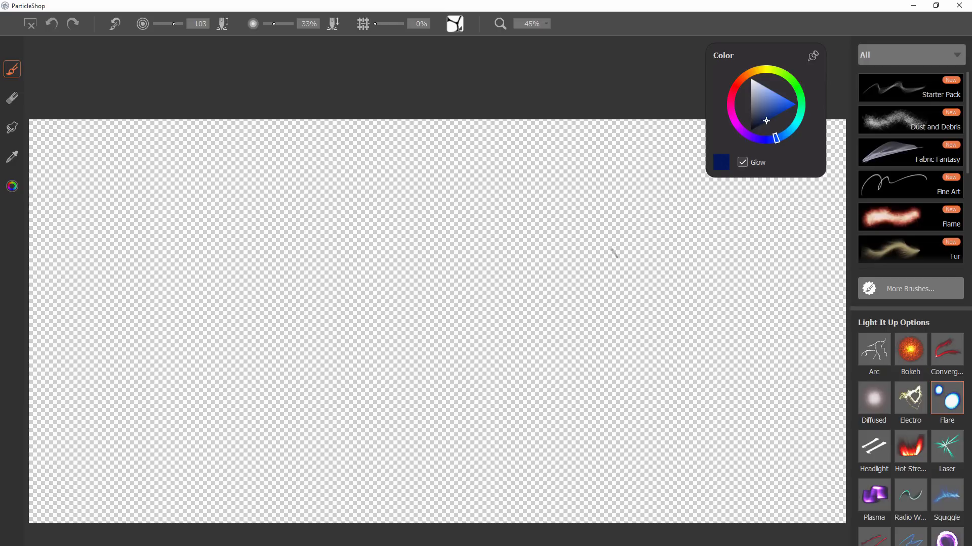
mouse_move(602, 301)
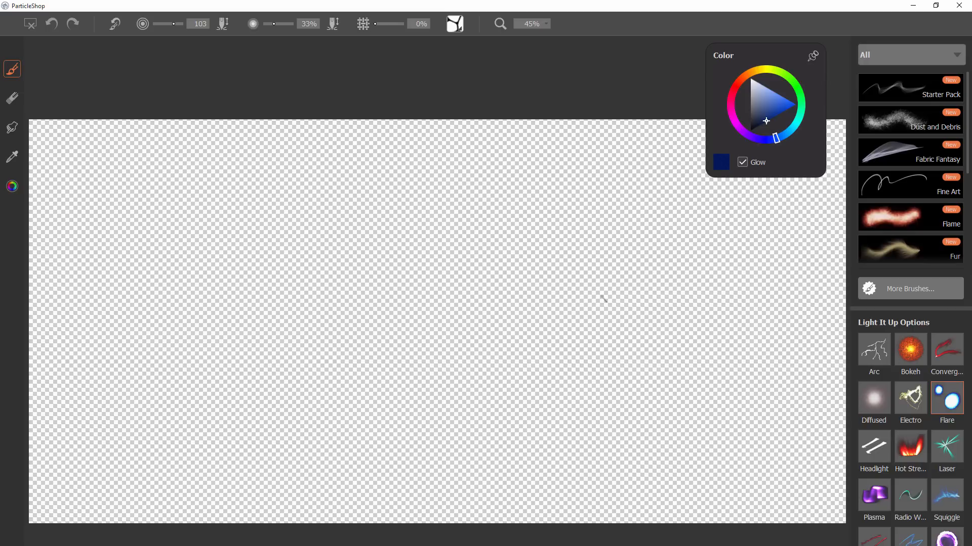
mouse_move(582, 338)
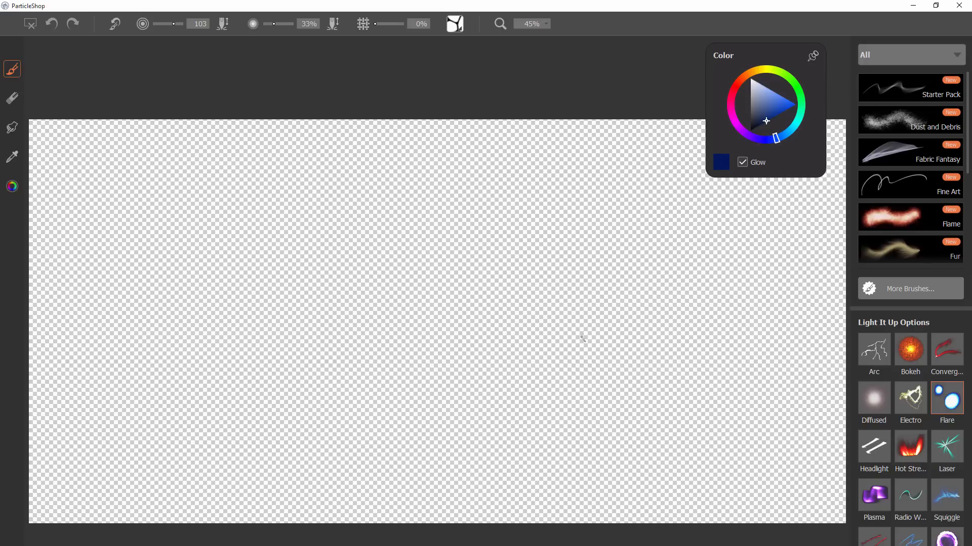
mouse_move(621, 338)
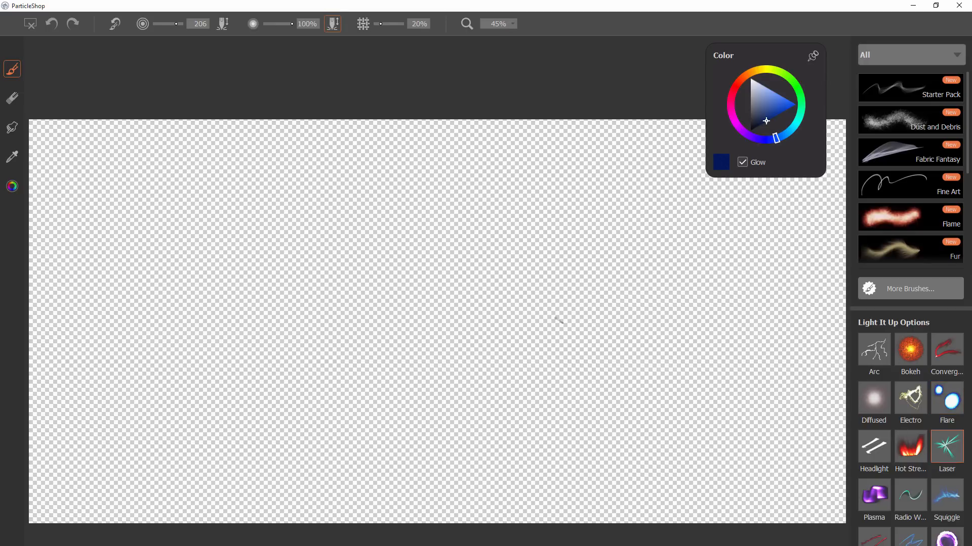
Stamp a single blue Laser starburst onto the empty layer over the skyline
click(421, 298)
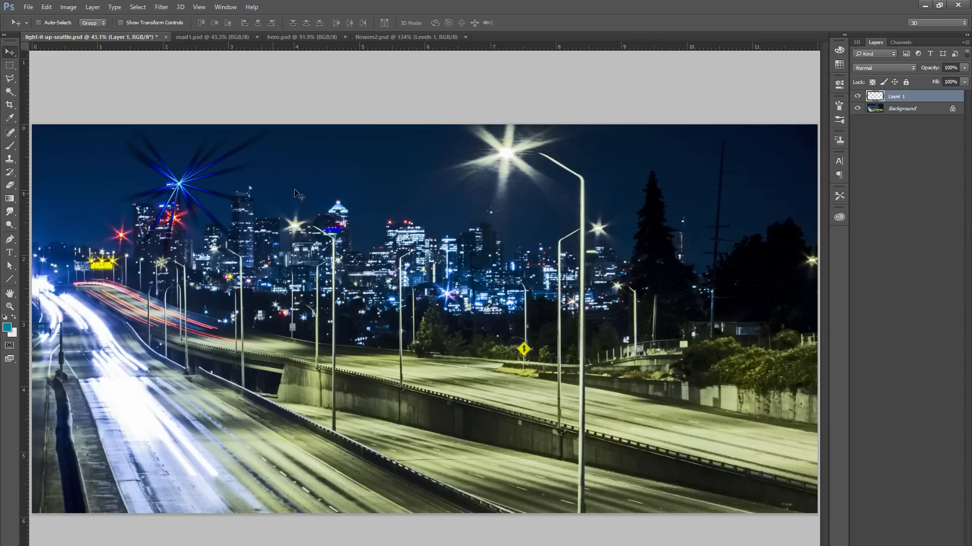
Set Layer 1's blend mode to Screen so the burst glows into the sky
click(885, 67)
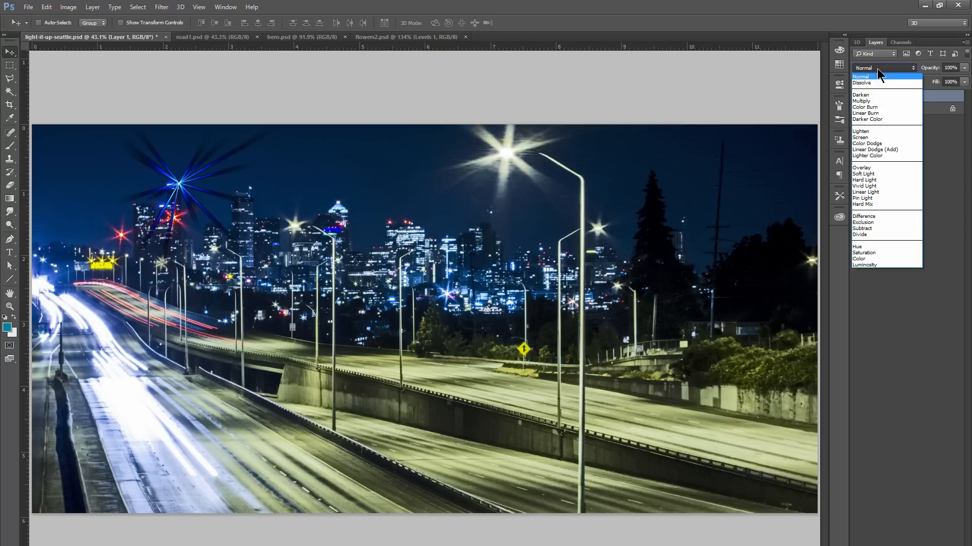
click(861, 138)
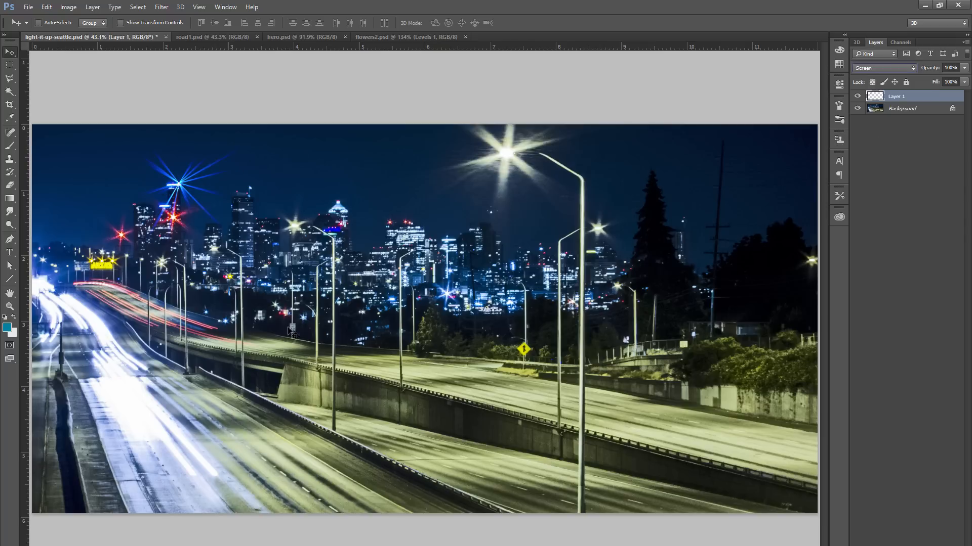
mouse_move(253, 378)
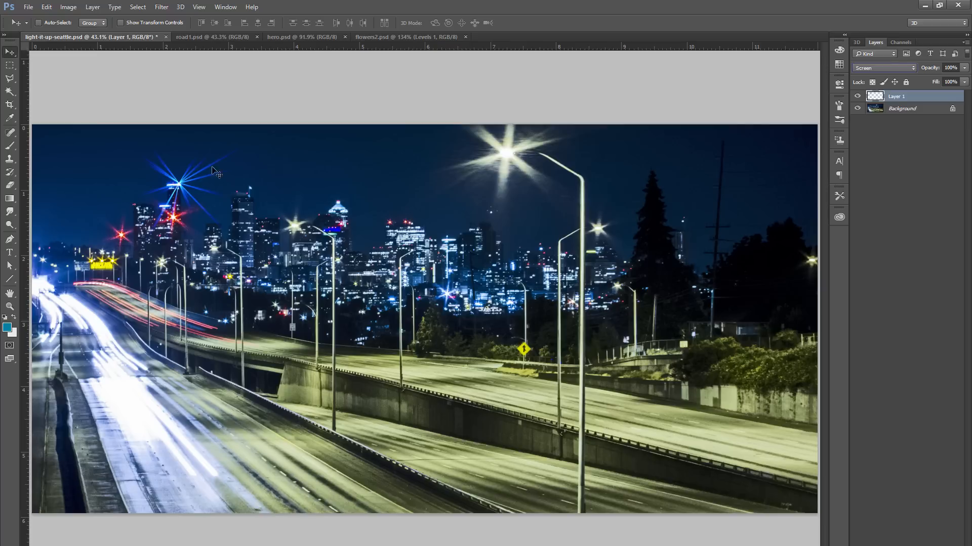
mouse_move(117, 8)
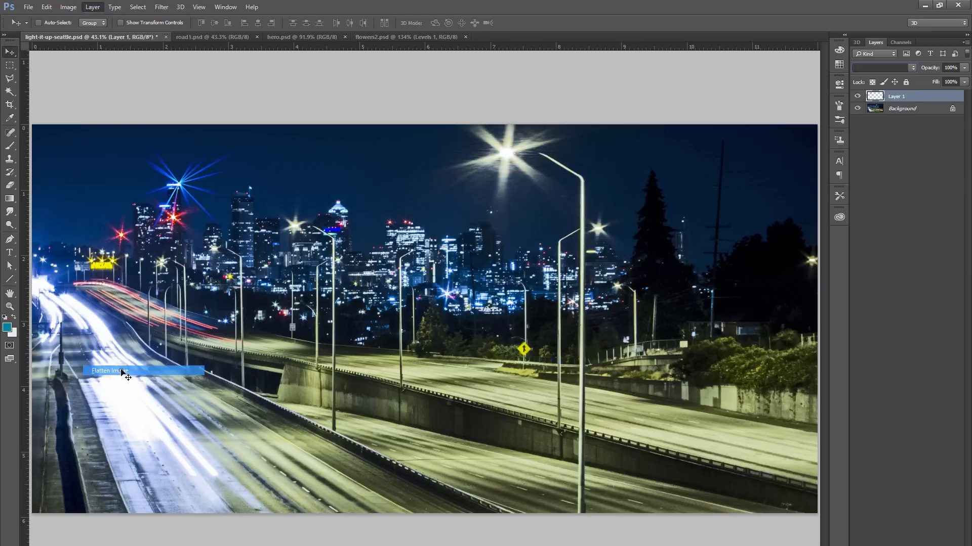
Flatten all layers so the laser burst merges into the background photo
click(161, 6)
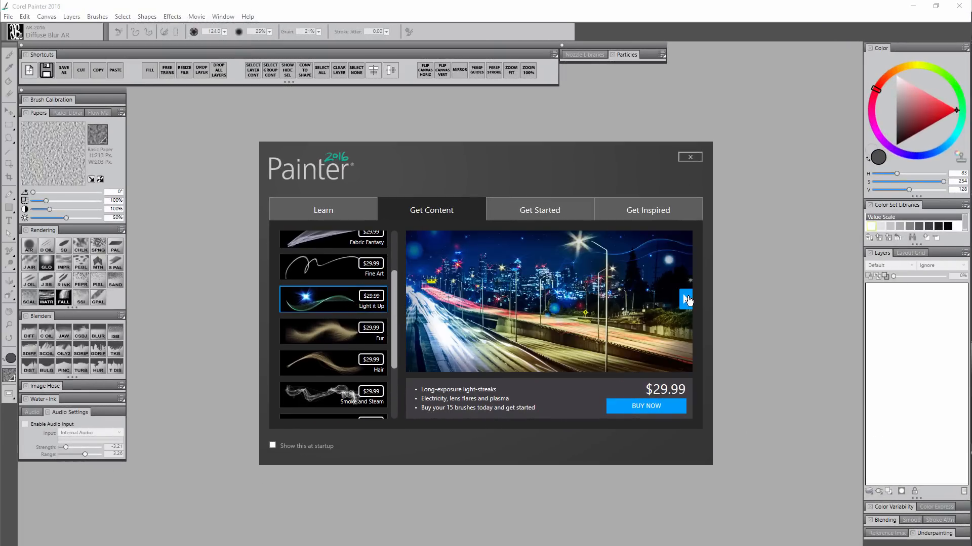
View the Light It Up sample strokes, start Buy Now, then close the purchase form
click(685, 299)
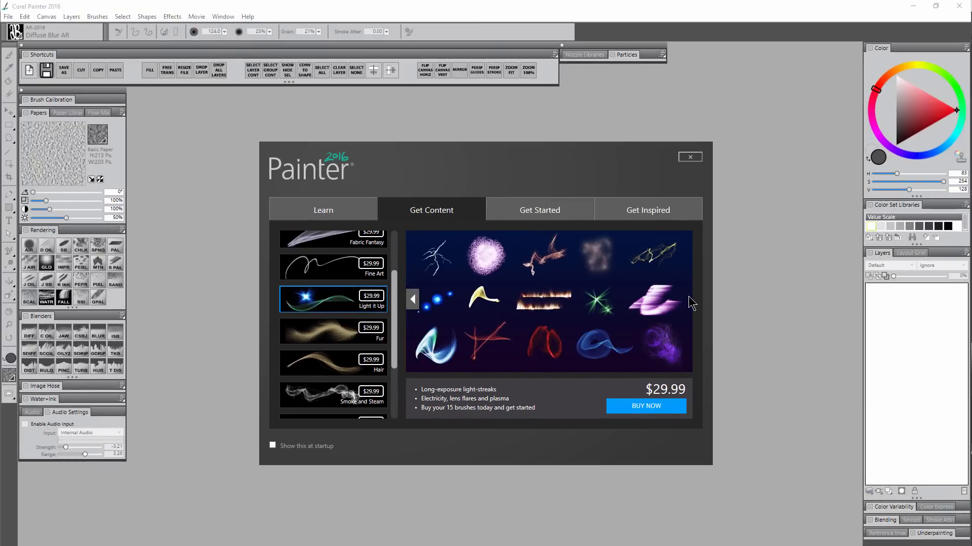
click(646, 405)
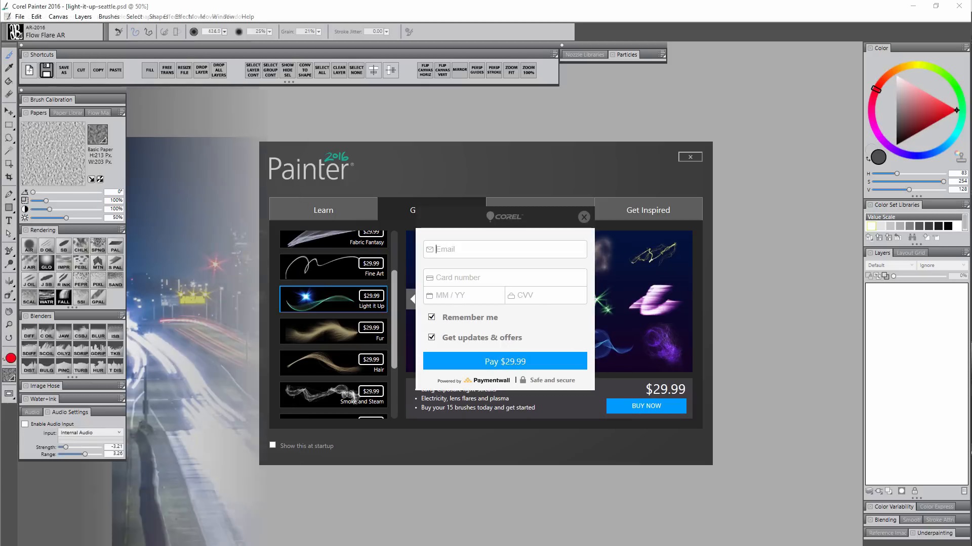
click(690, 156)
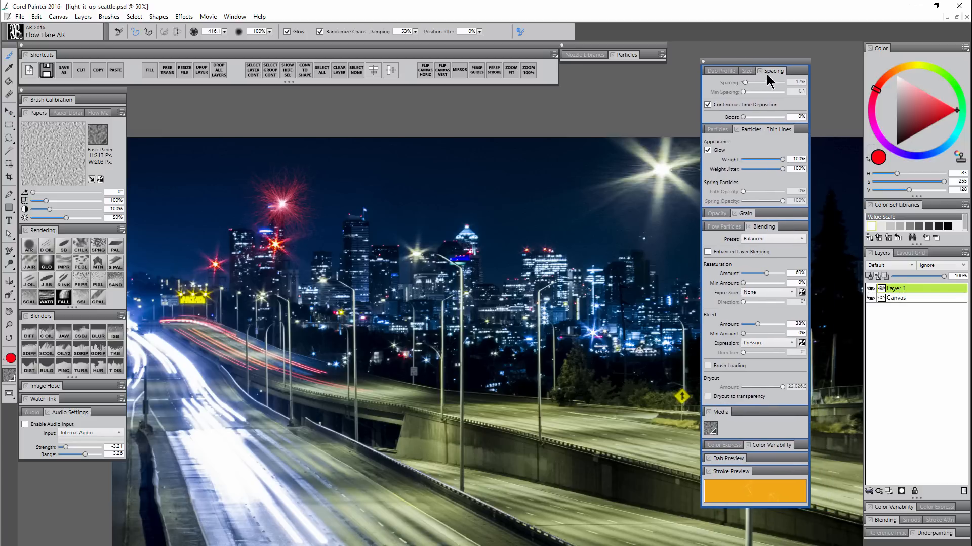
mouse_move(763, 135)
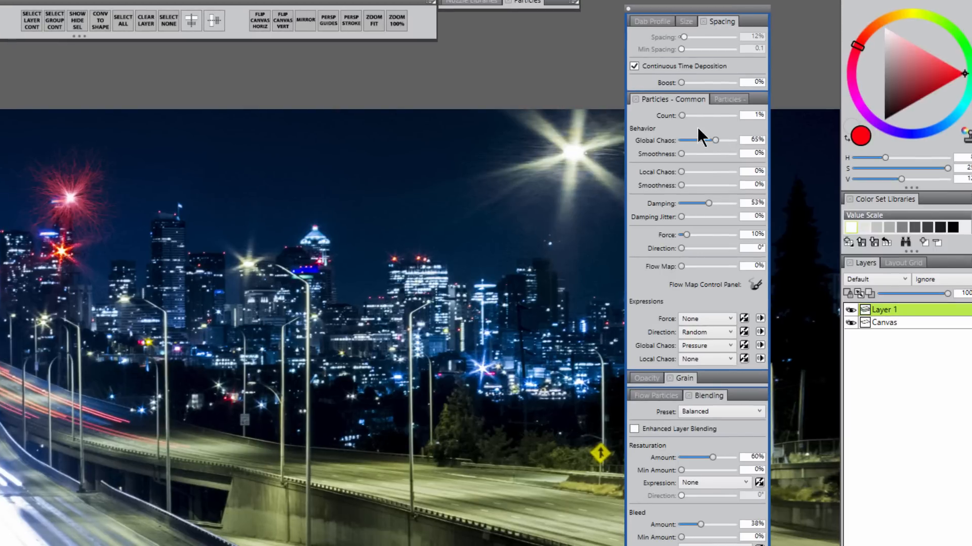
Vary Global Chaos from zero to about half and higher between red flare dabs
drag(716, 140, 683, 140)
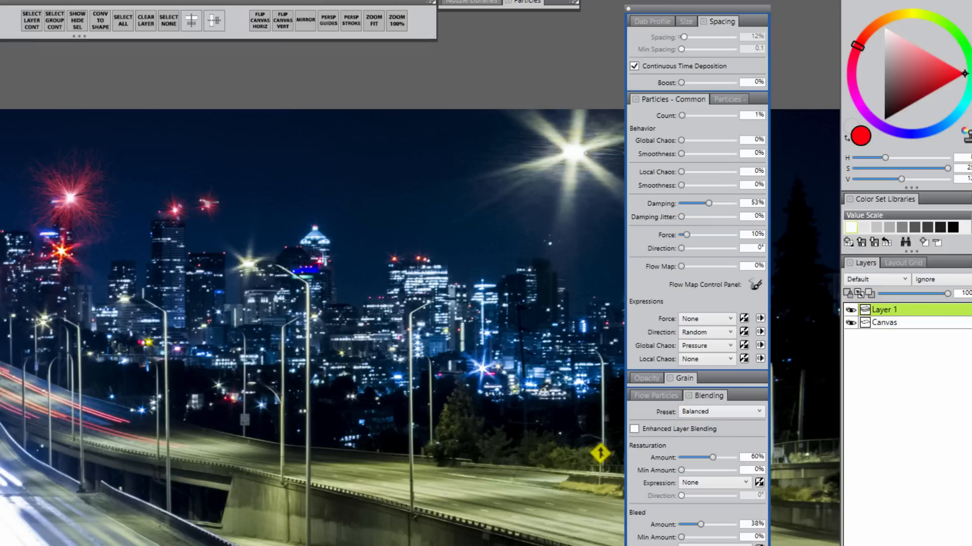
drag(681, 139, 706, 139)
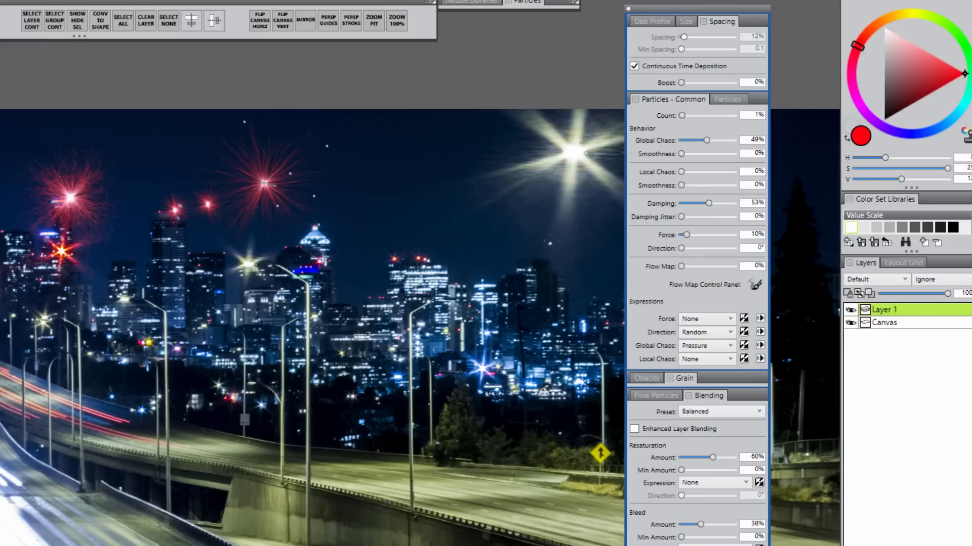
drag(706, 140, 727, 139)
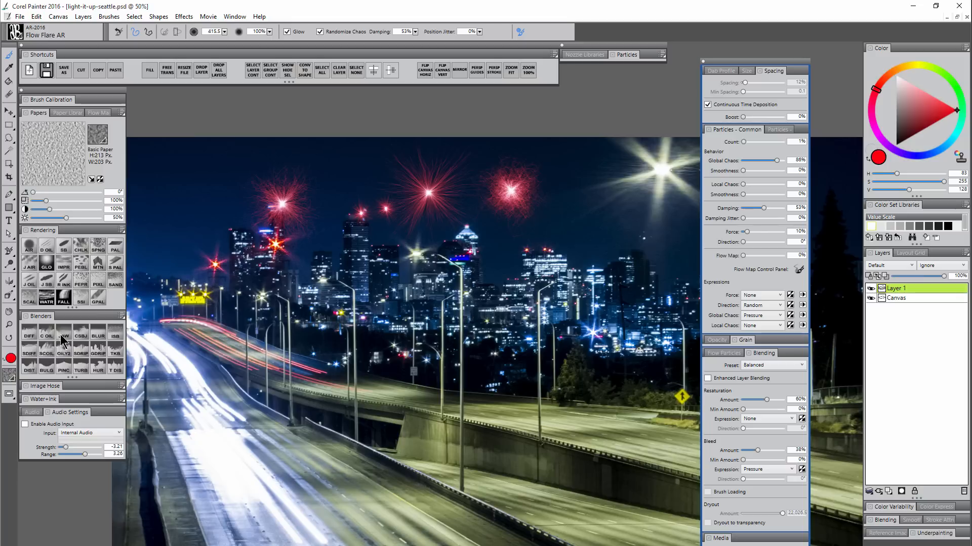
Load the Diffuse Blur AR brush from the Brush Selector in place of the flare brush
click(29, 337)
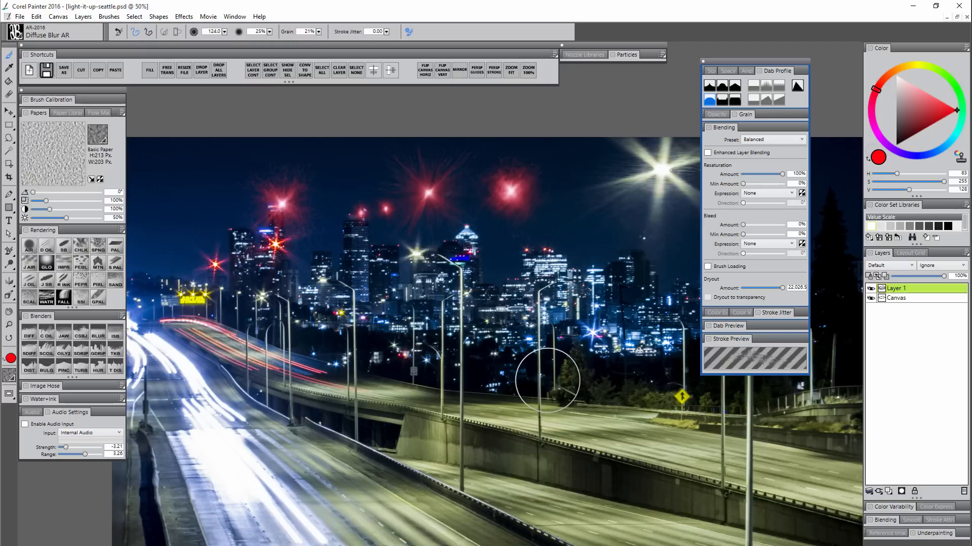
mouse_move(546, 385)
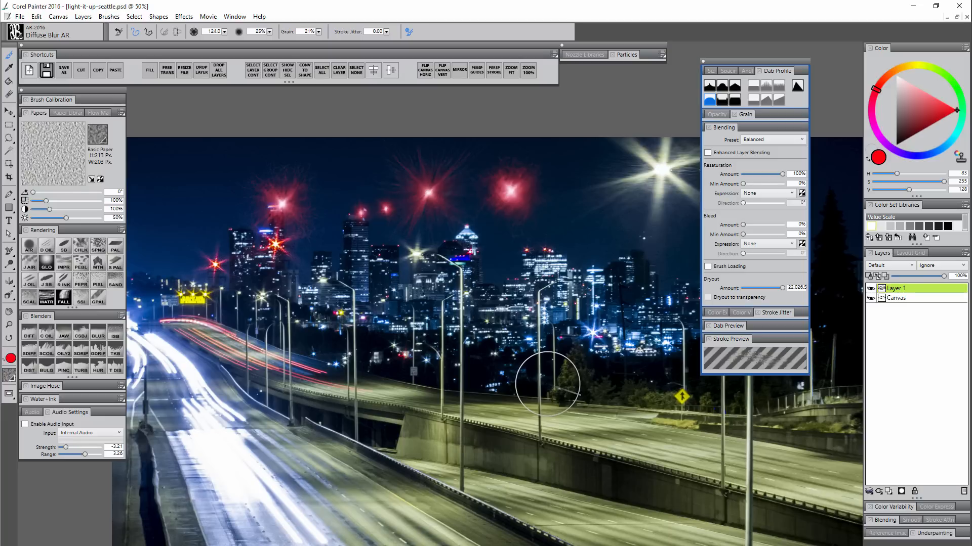
mouse_move(548, 327)
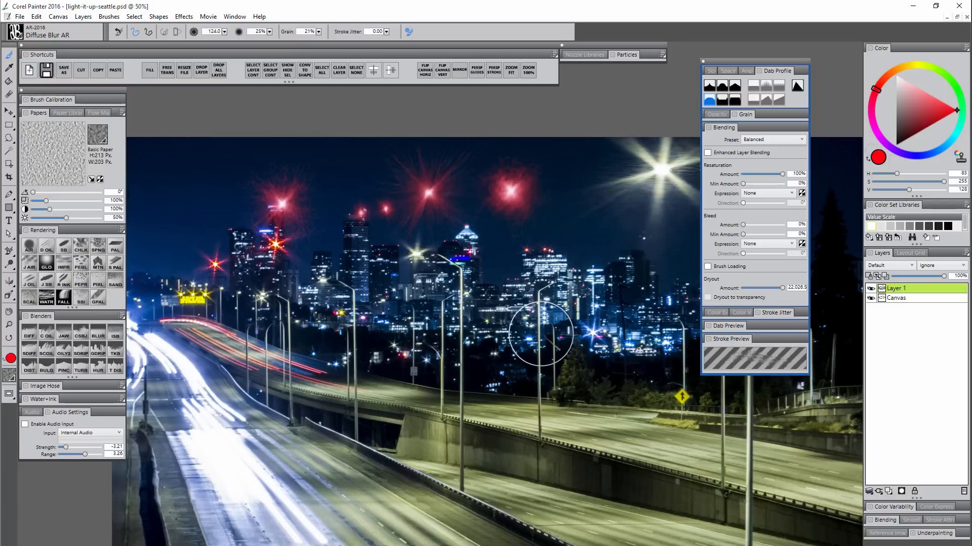
mouse_move(539, 351)
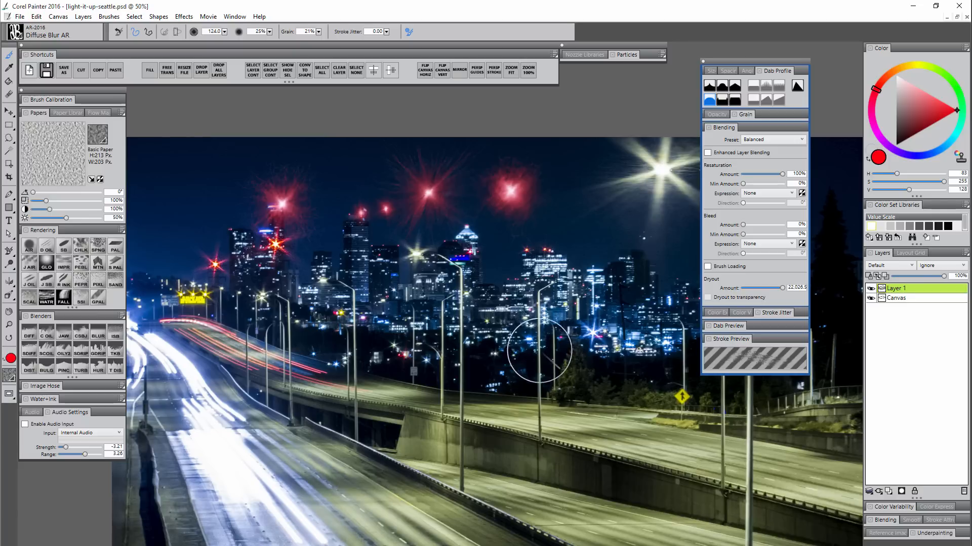
mouse_move(552, 364)
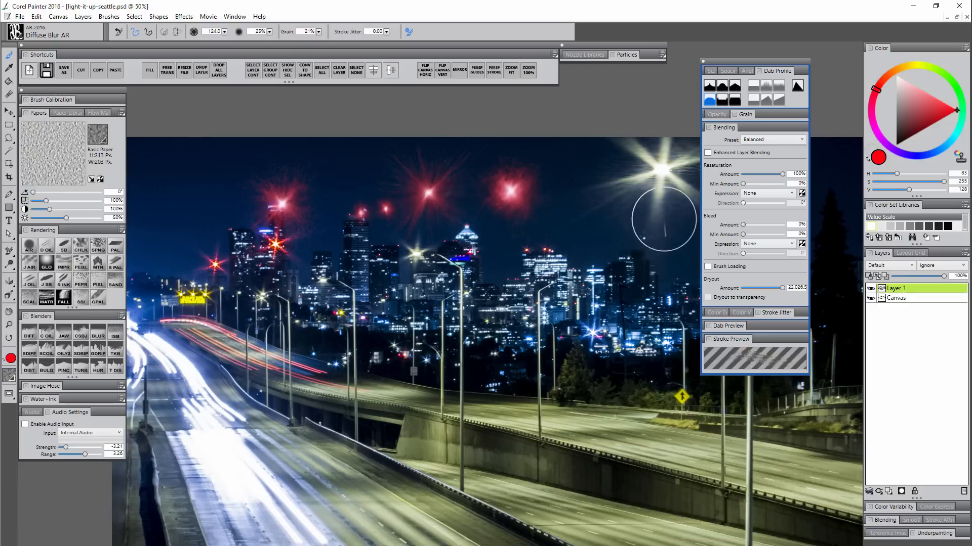
Soften the glow around the bright street light with a Diffuse Blur stroke
drag(663, 217, 328, 291)
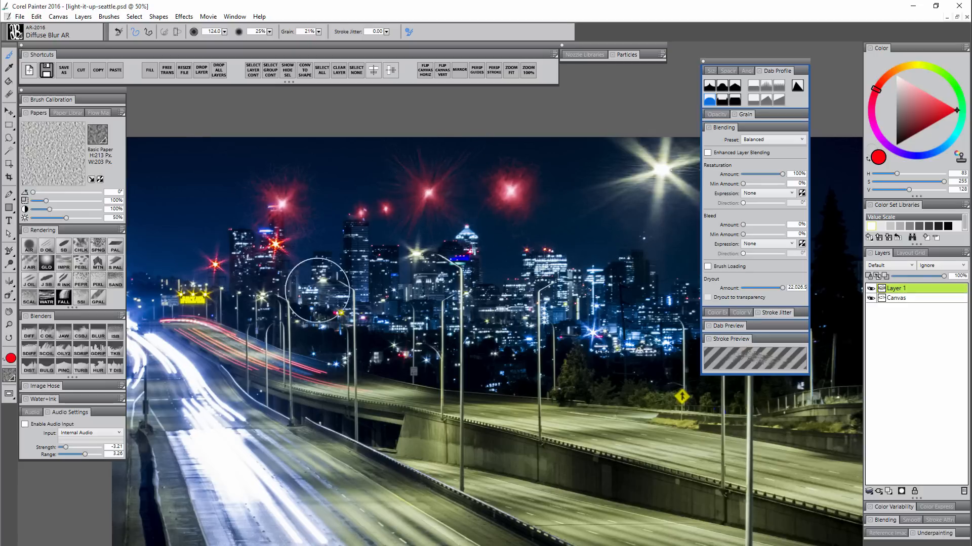
mouse_move(524, 275)
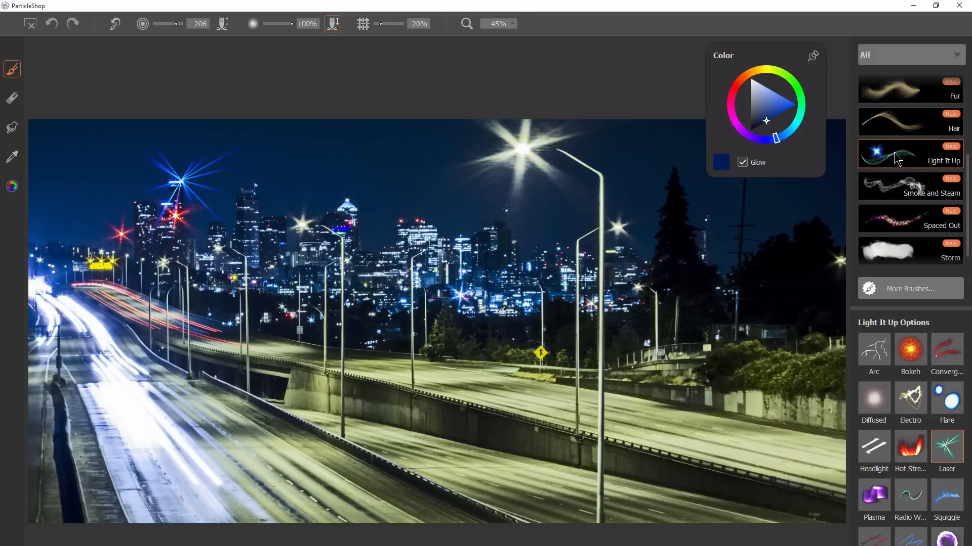
mouse_move(913, 297)
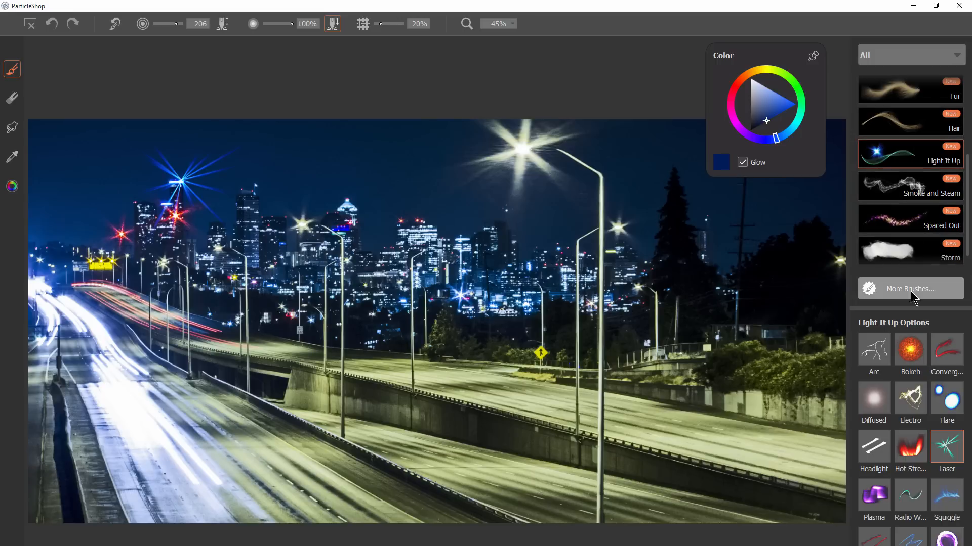
mouse_move(915, 296)
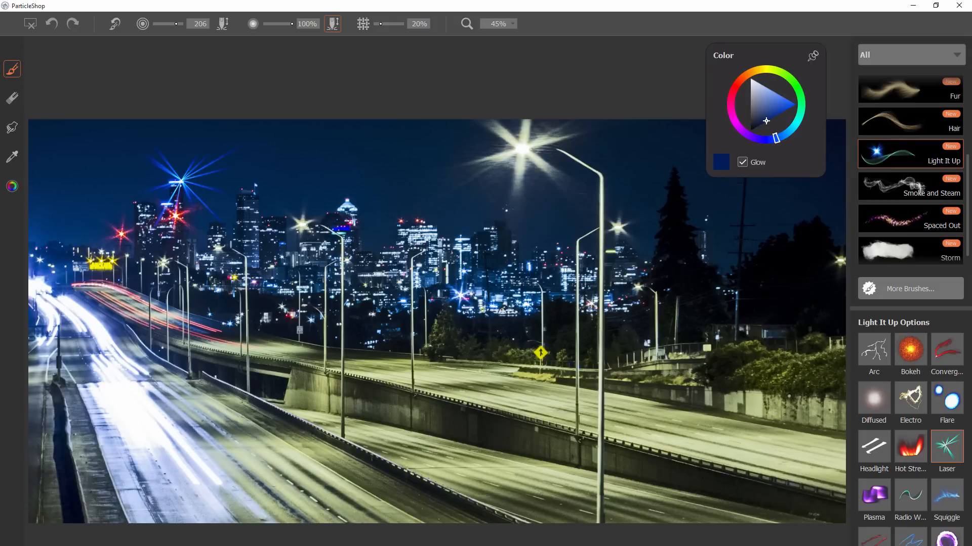
mouse_move(921, 148)
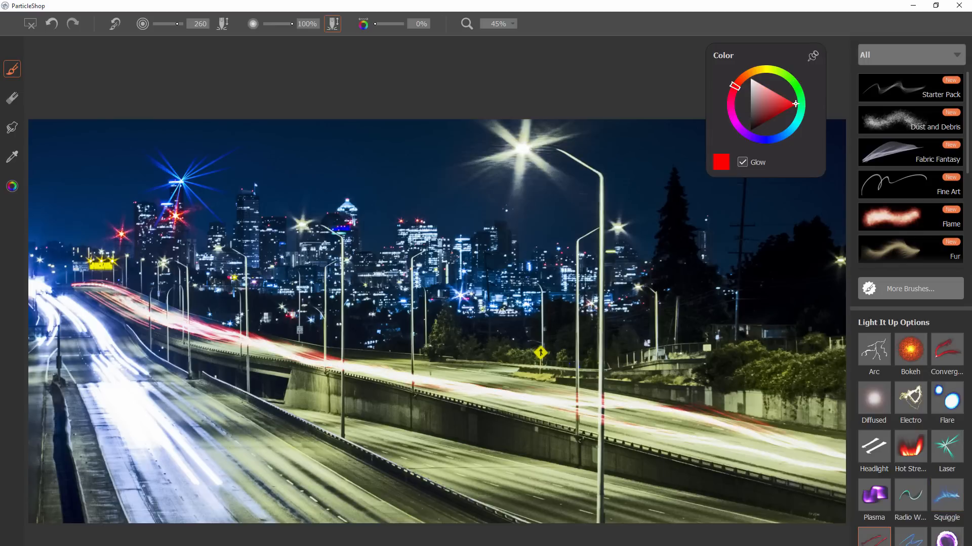
Sweep red light-streak ribbons across the night sky above the skyline
drag(199, 192, 595, 143)
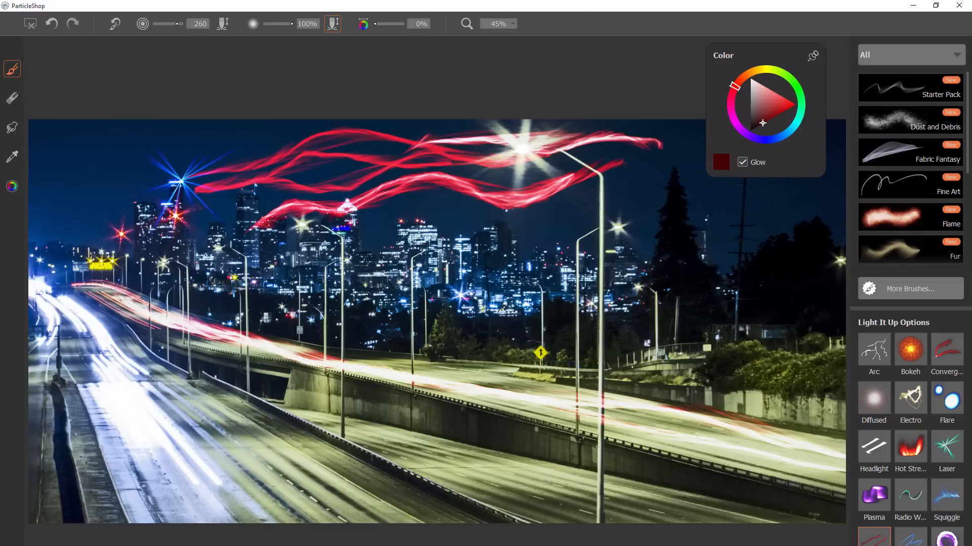